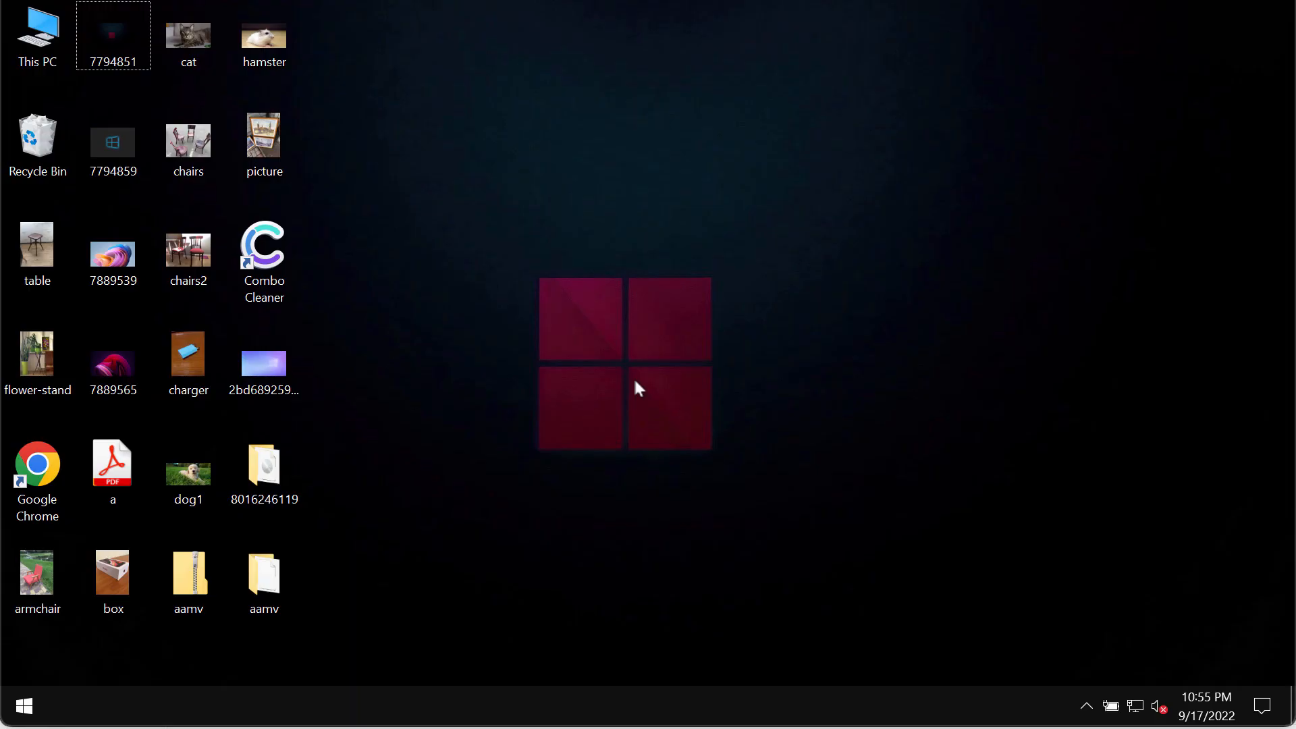
mouse_move(529, 587)
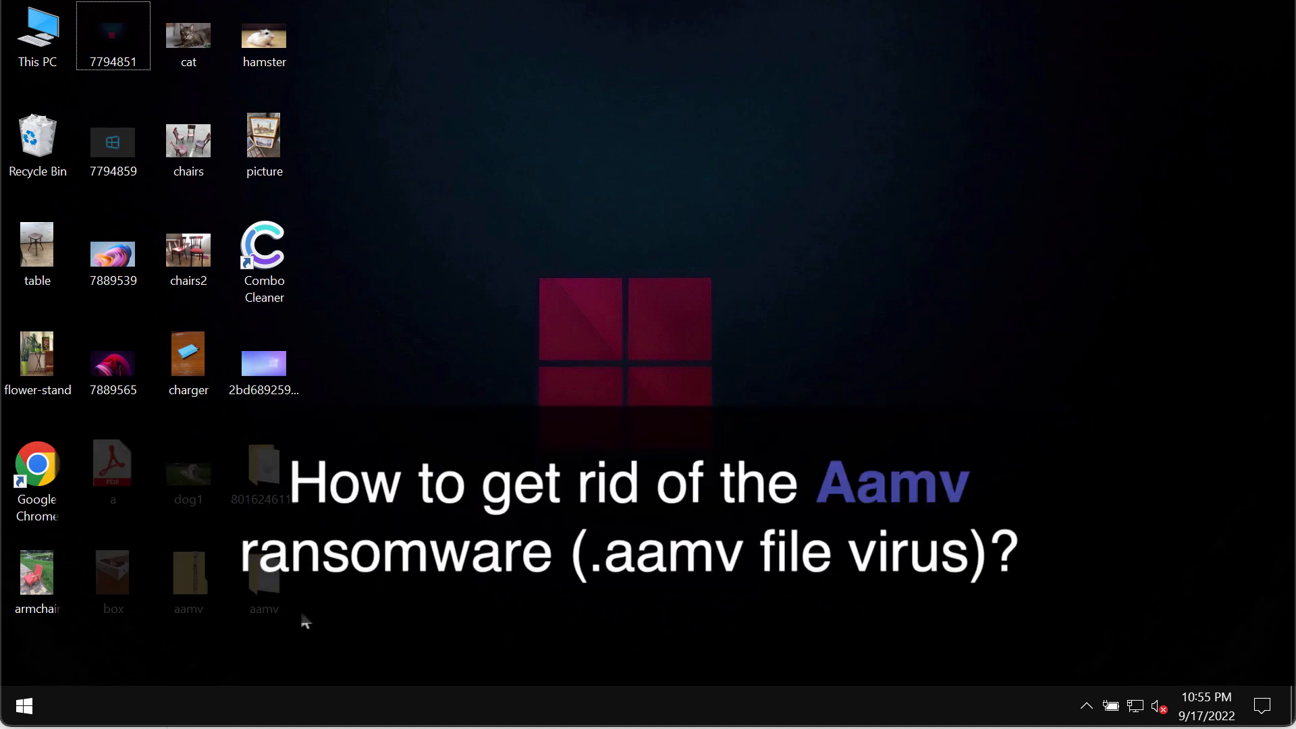
Open and close the charger and table photos while the ransomware starts encrypting the desktop.
click(263, 580)
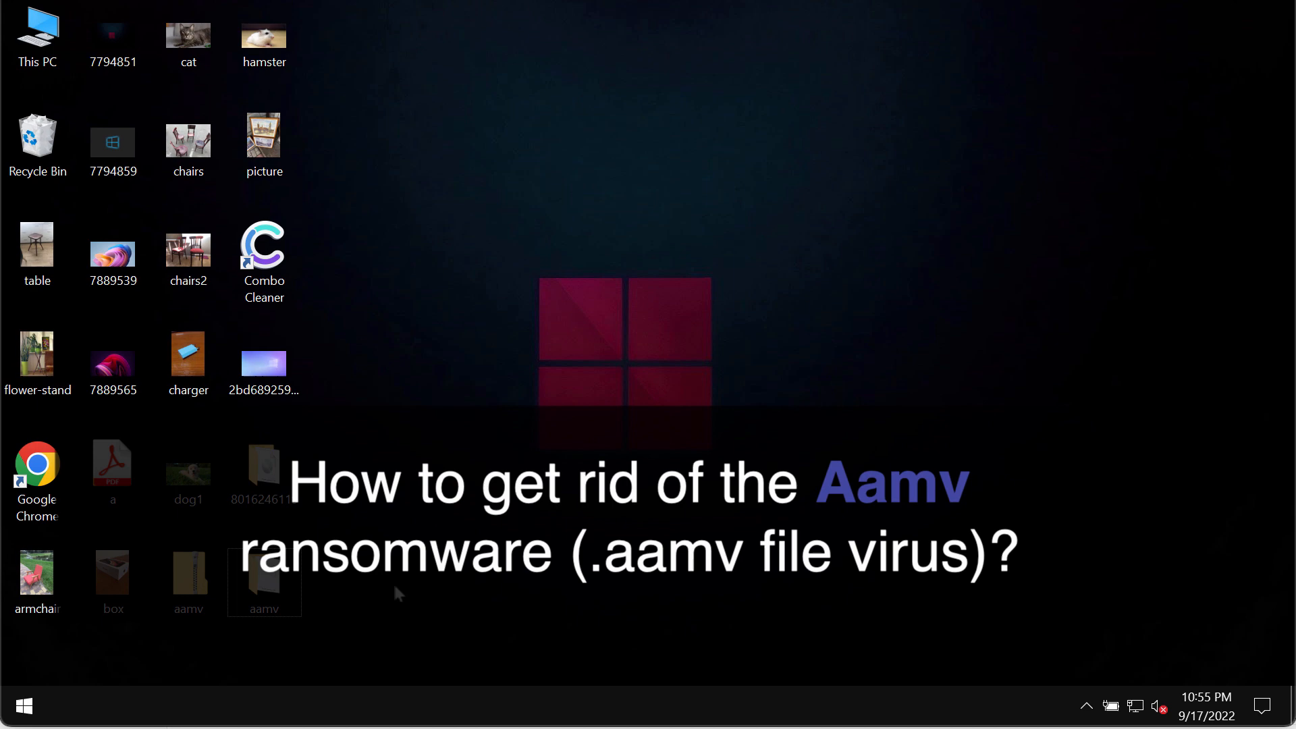
mouse_move(414, 530)
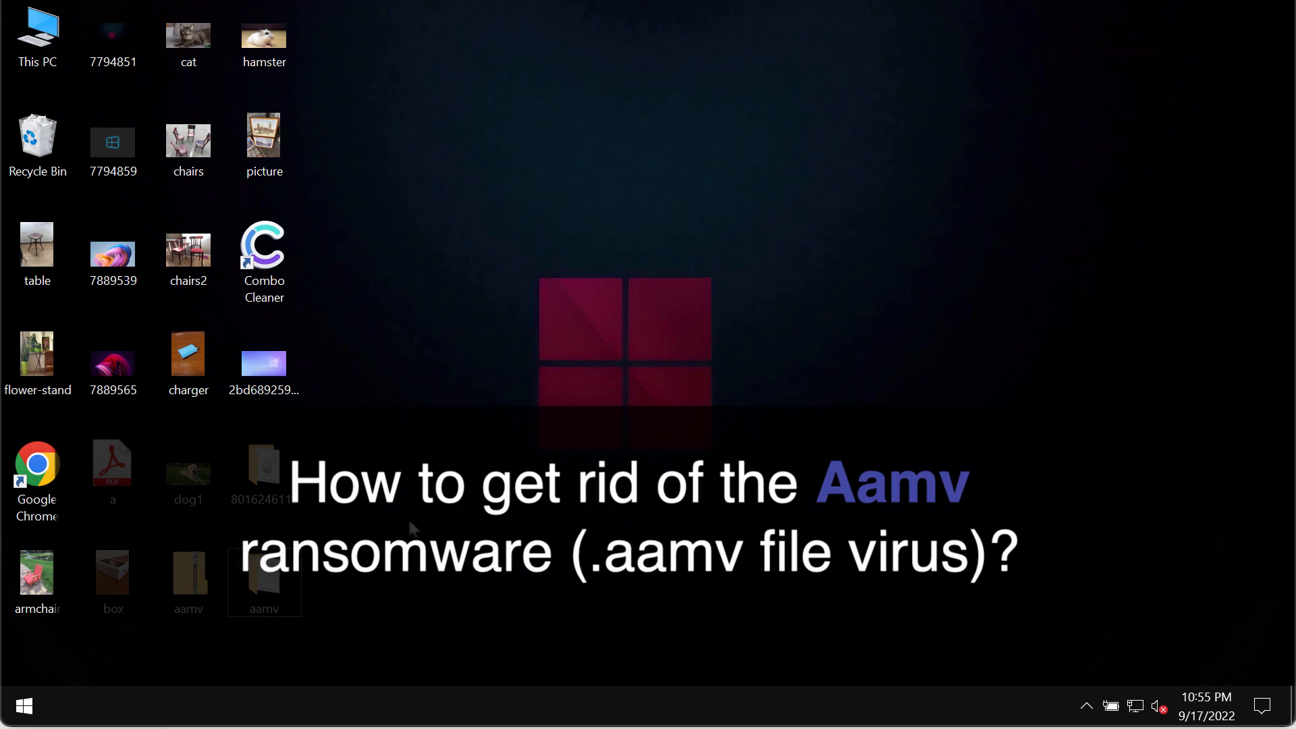
mouse_move(421, 518)
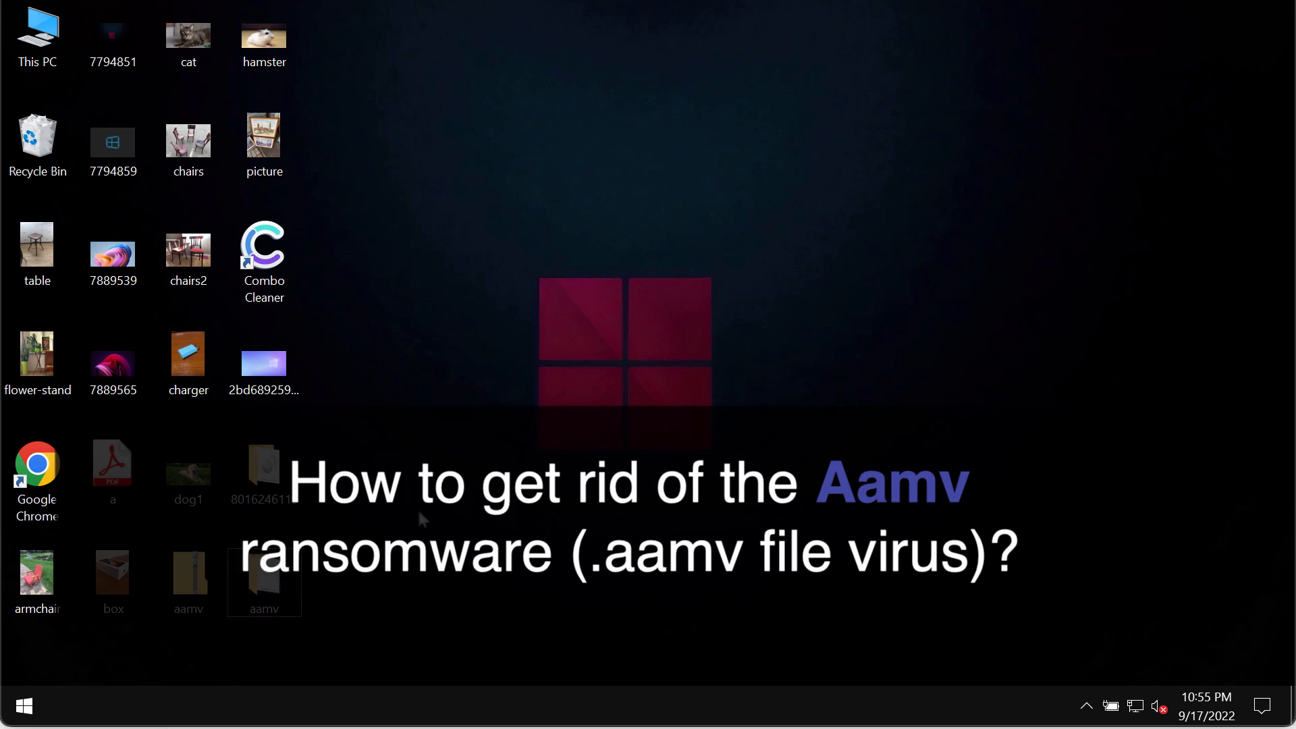
mouse_move(454, 514)
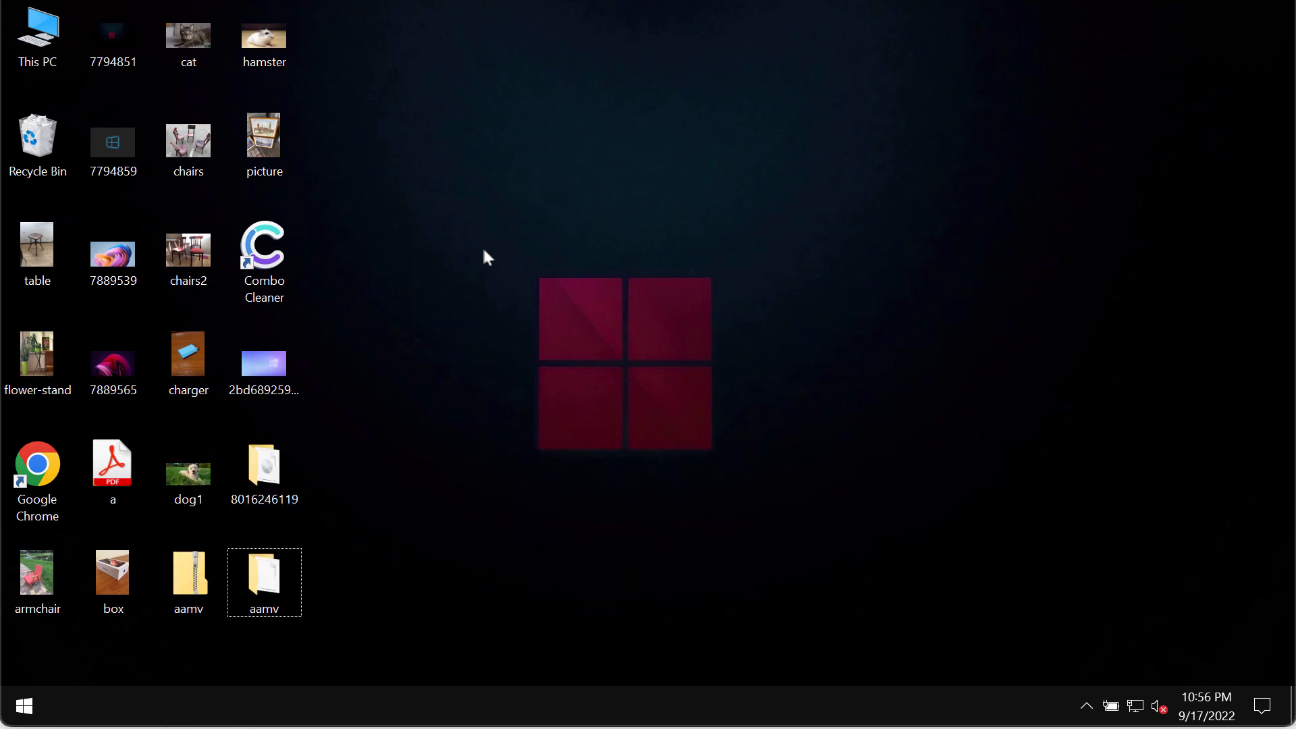
mouse_move(477, 255)
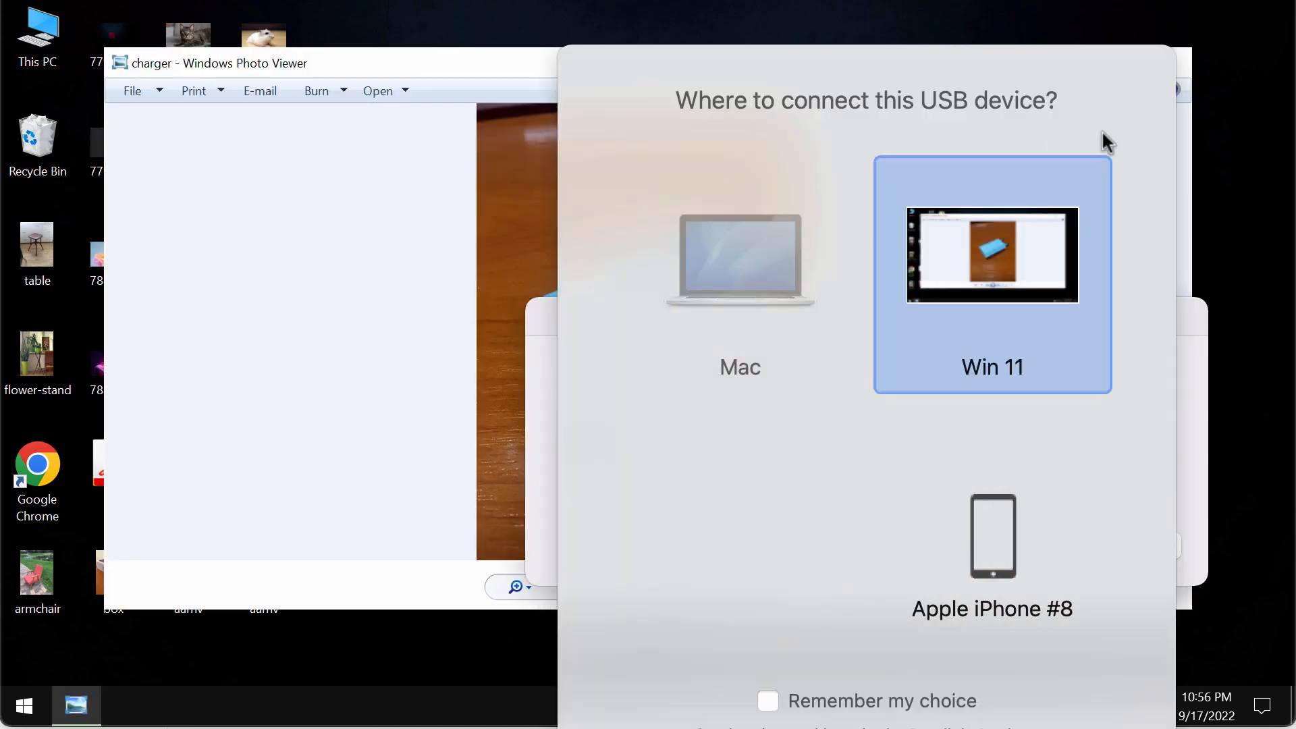
click(738, 275)
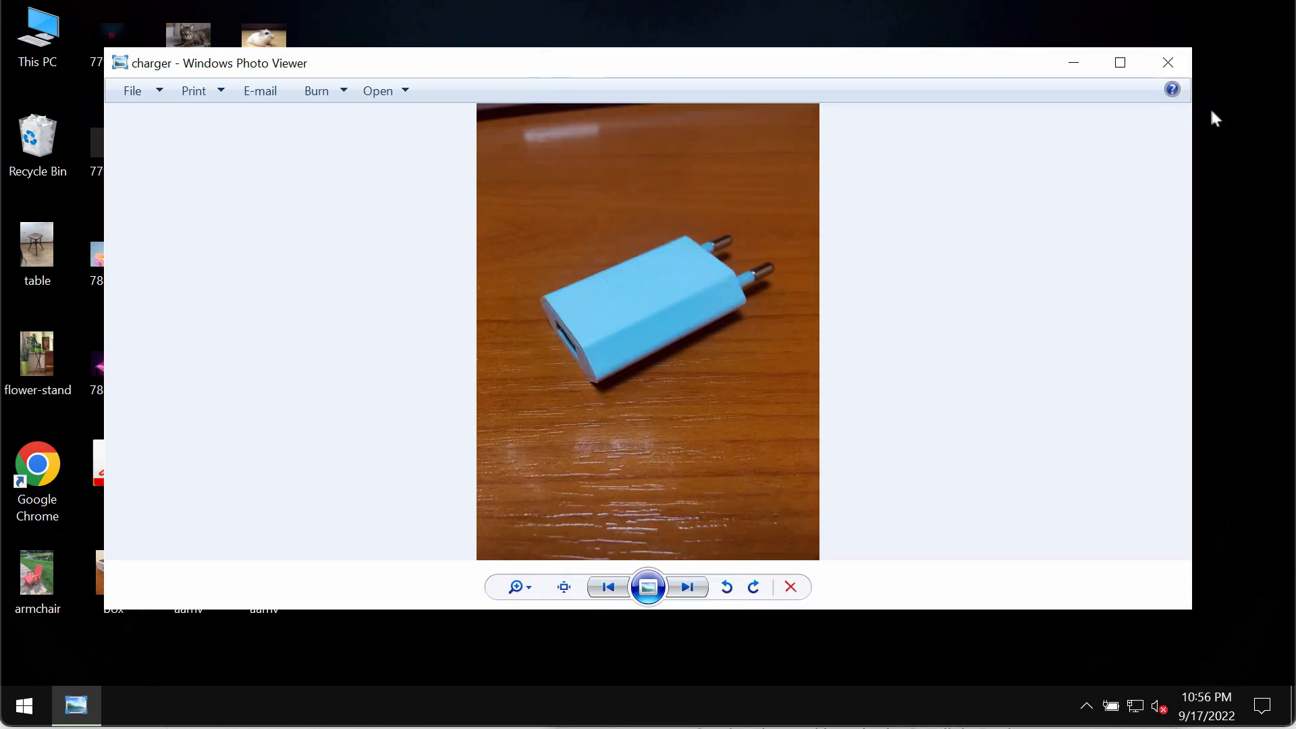
click(1167, 62)
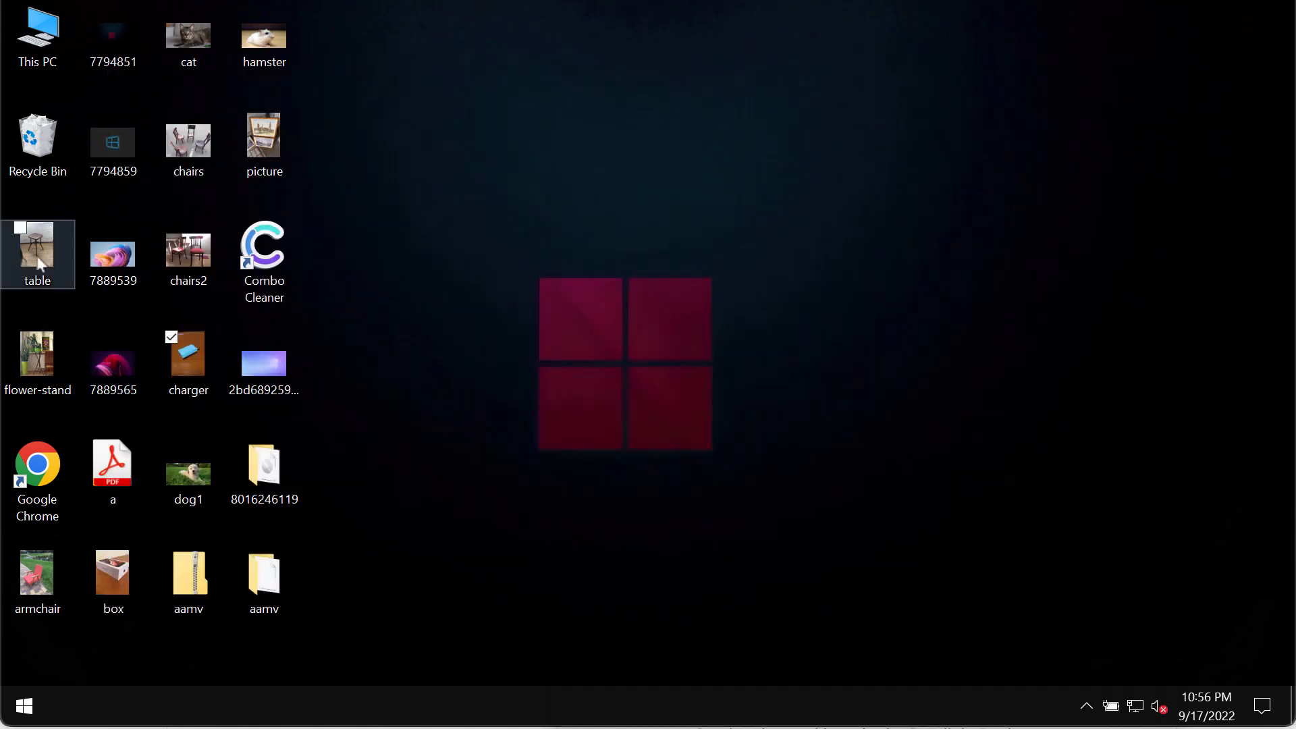
double_click(38, 249)
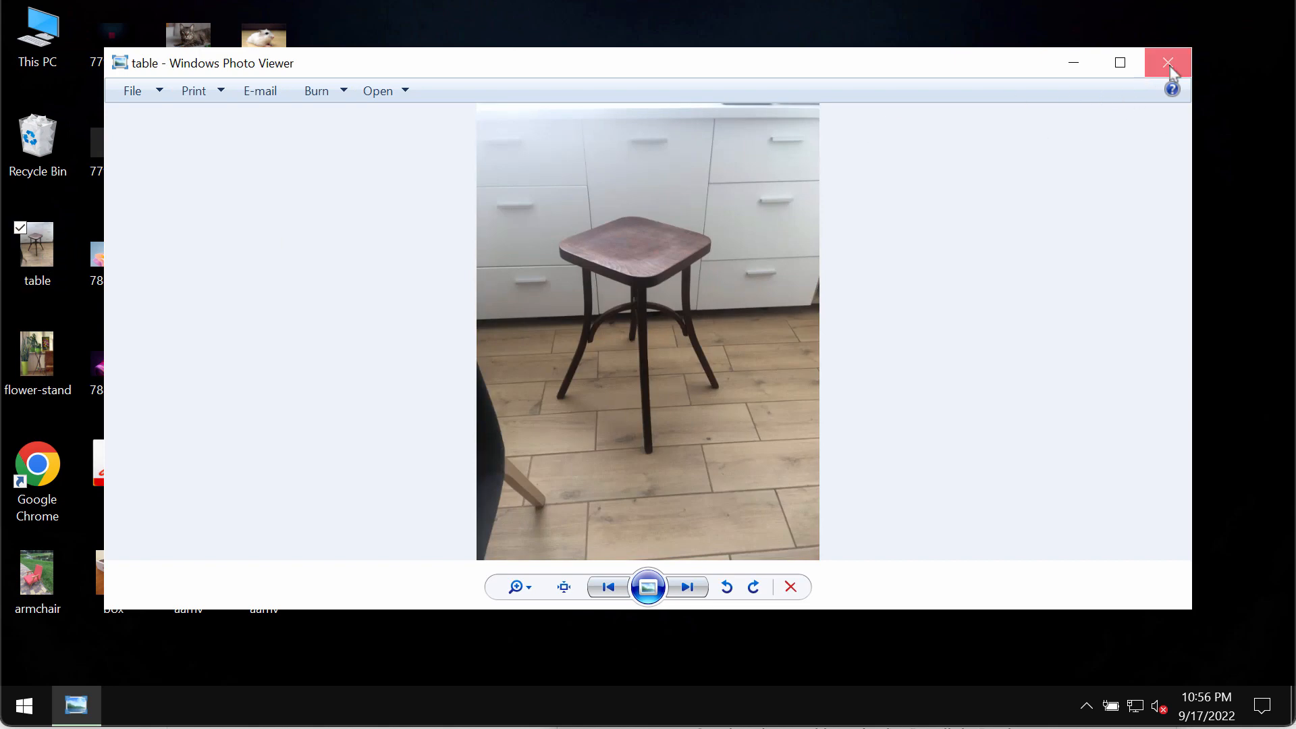
click(1167, 63)
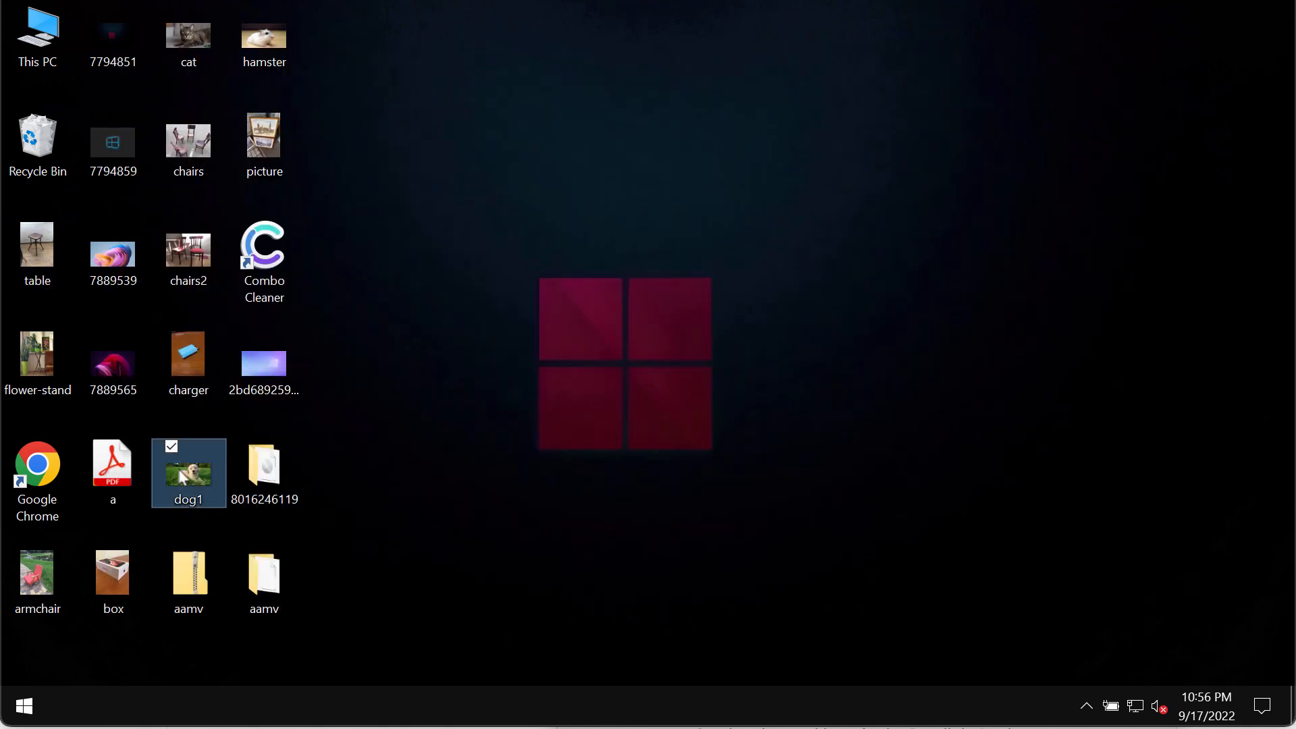
click(390, 570)
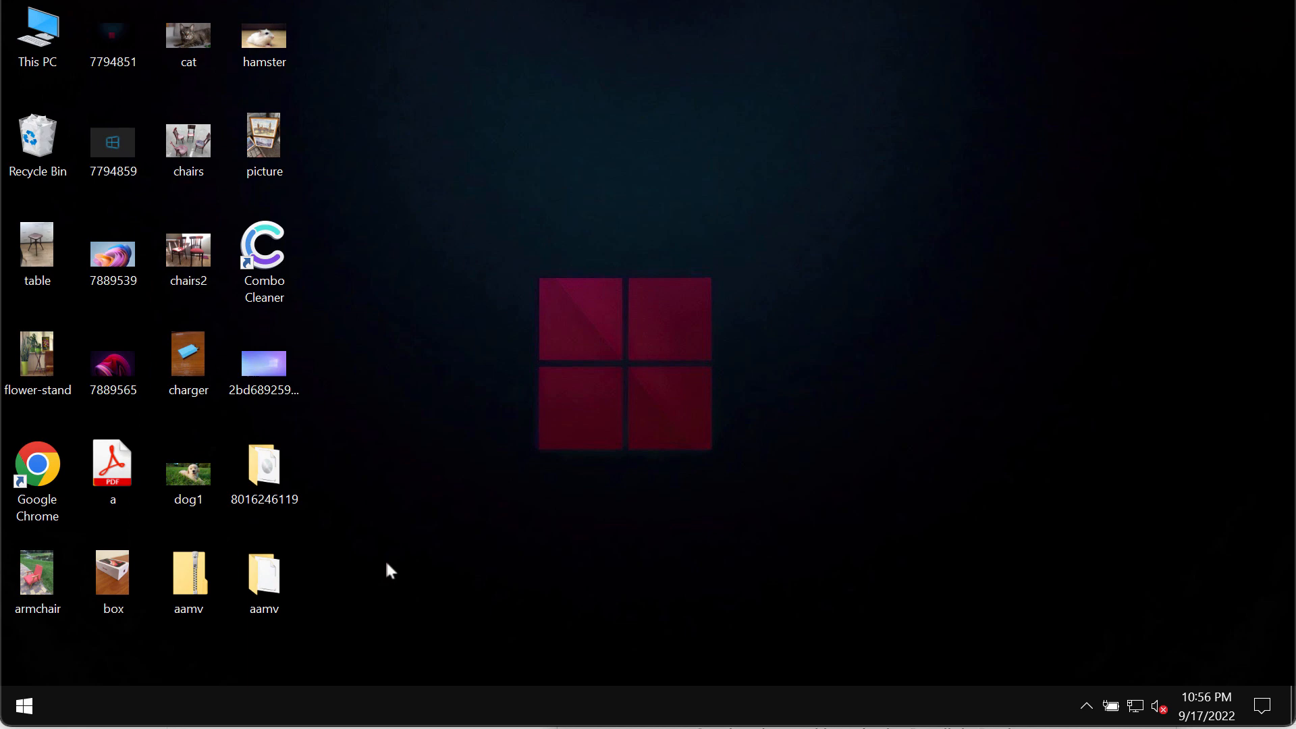
double_click(263, 575)
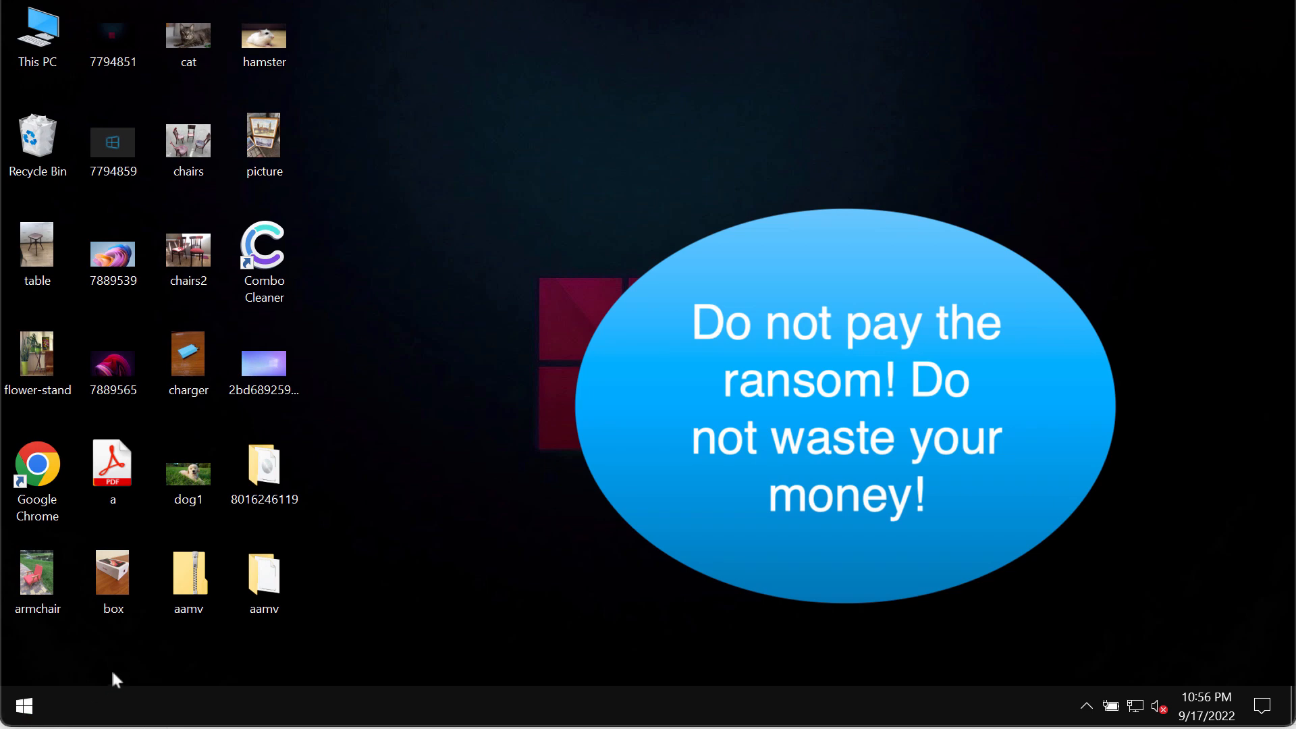
mouse_move(293, 694)
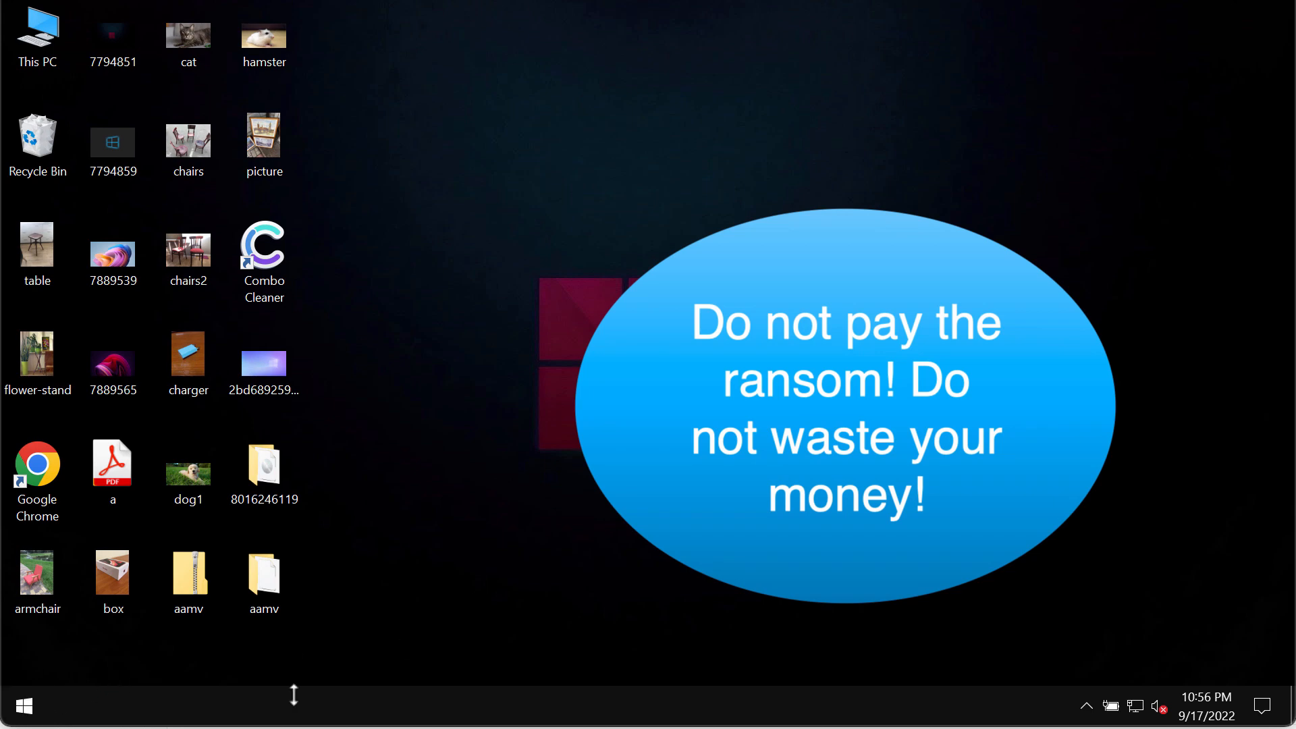
Refresh the desktop so pictures and documents show as blank-icon .aamv encrypted files.
right_click(17, 706)
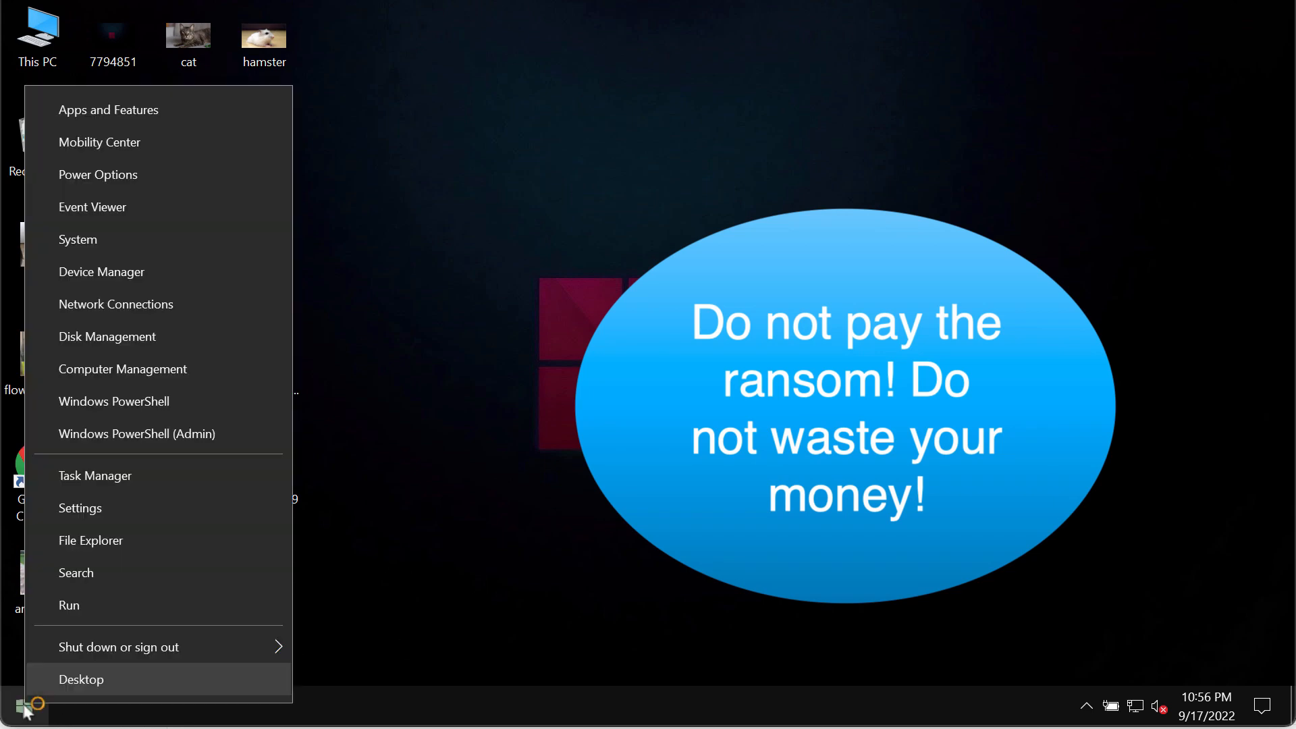
click(81, 679)
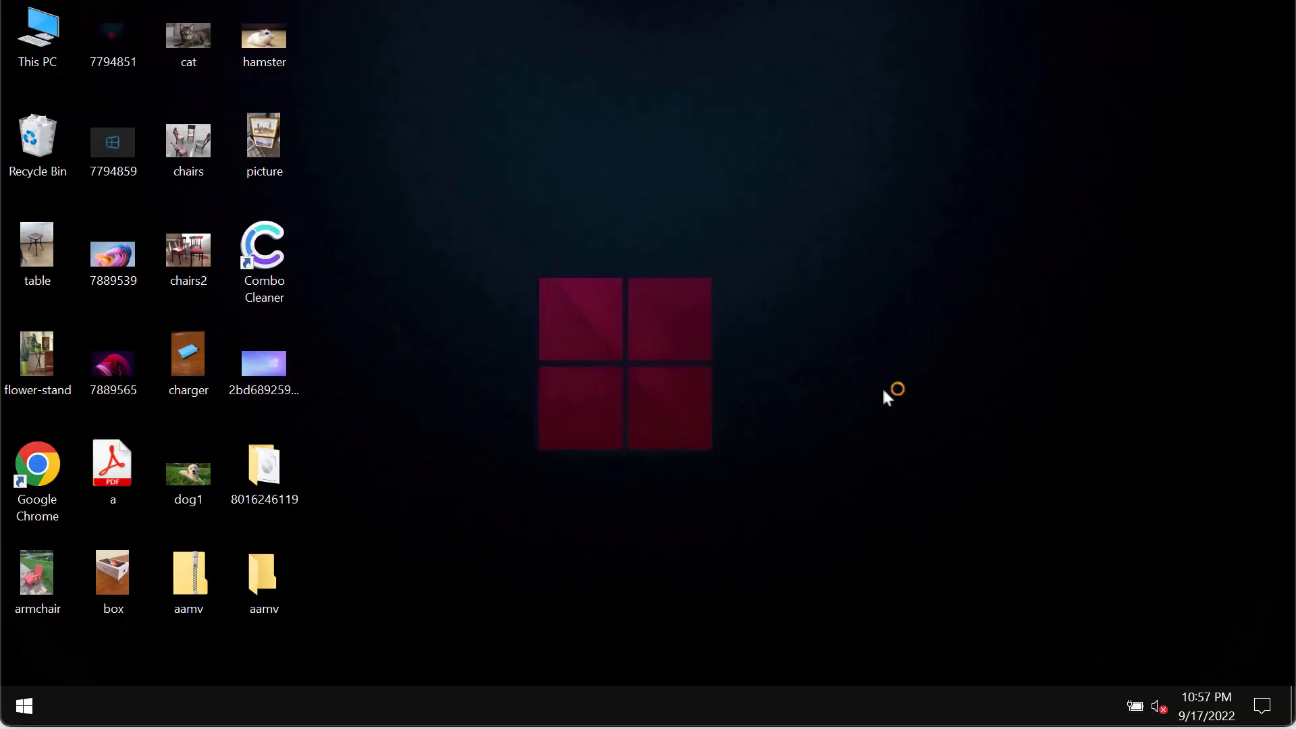
mouse_move(769, 478)
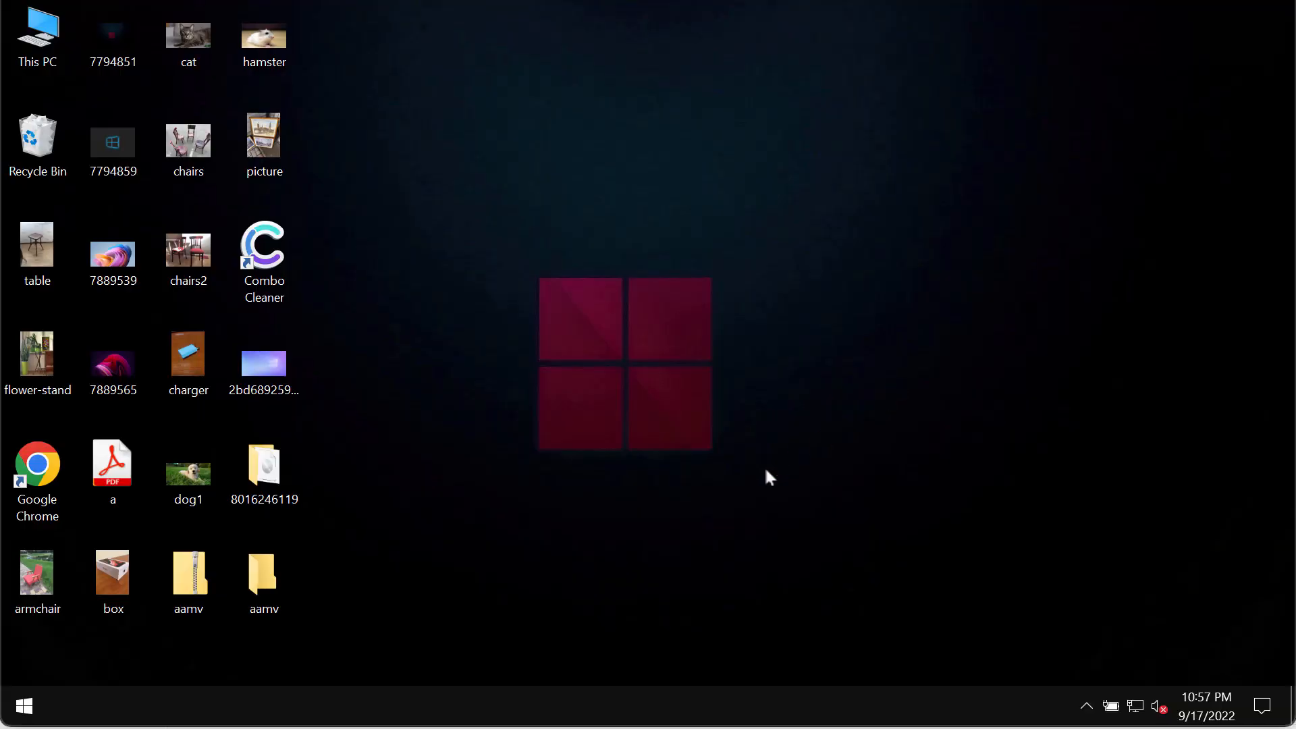
mouse_move(610, 469)
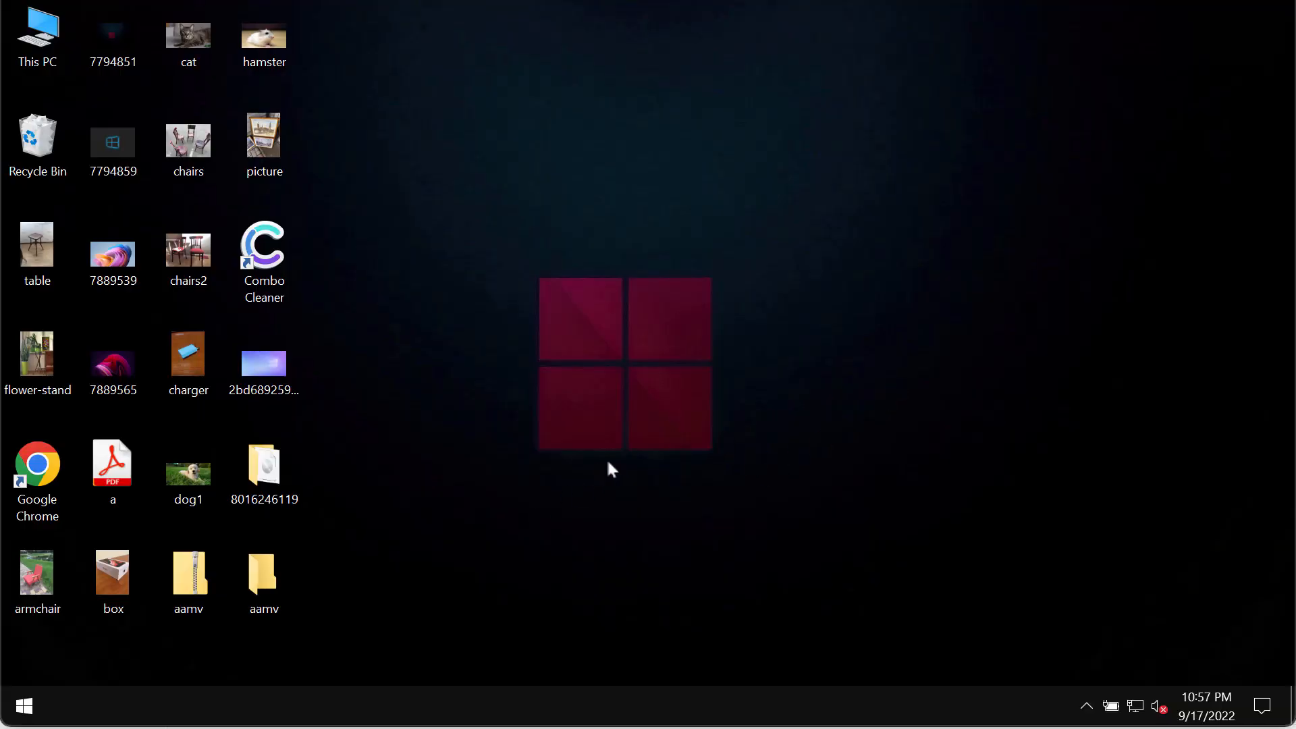
mouse_move(445, 506)
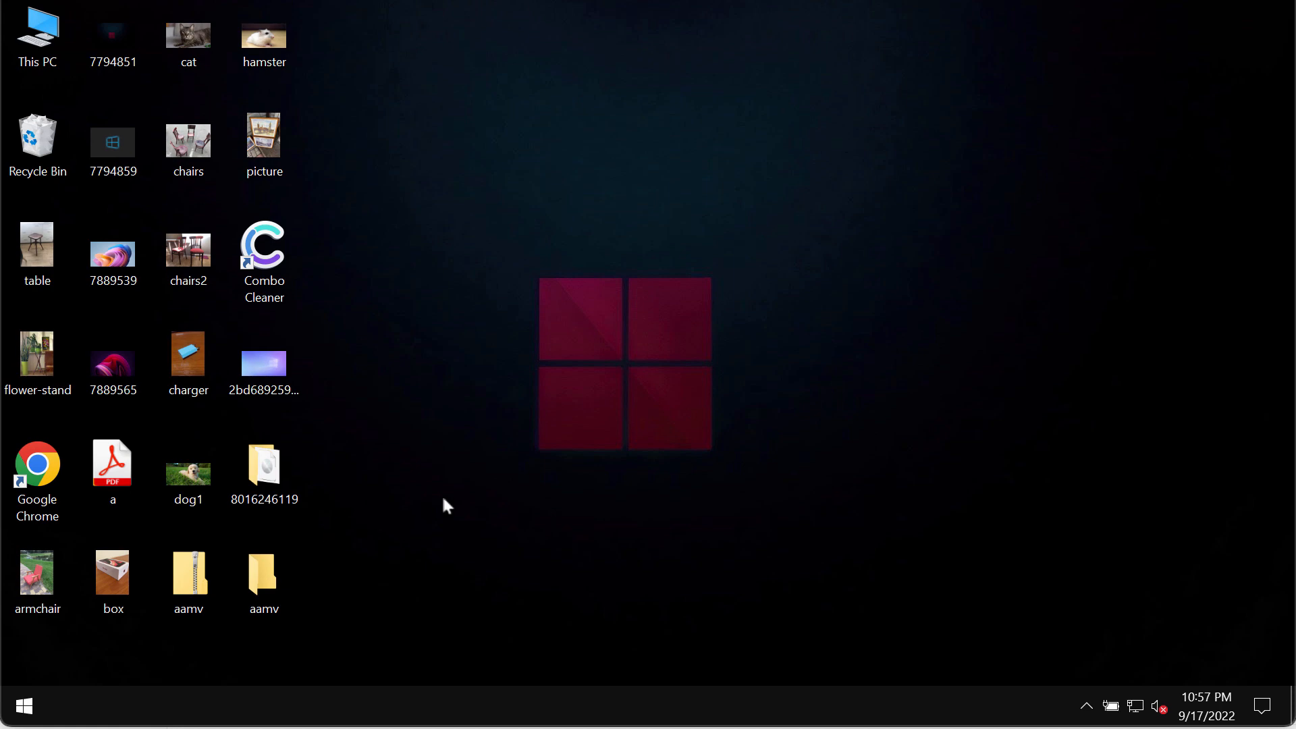
mouse_move(113, 325)
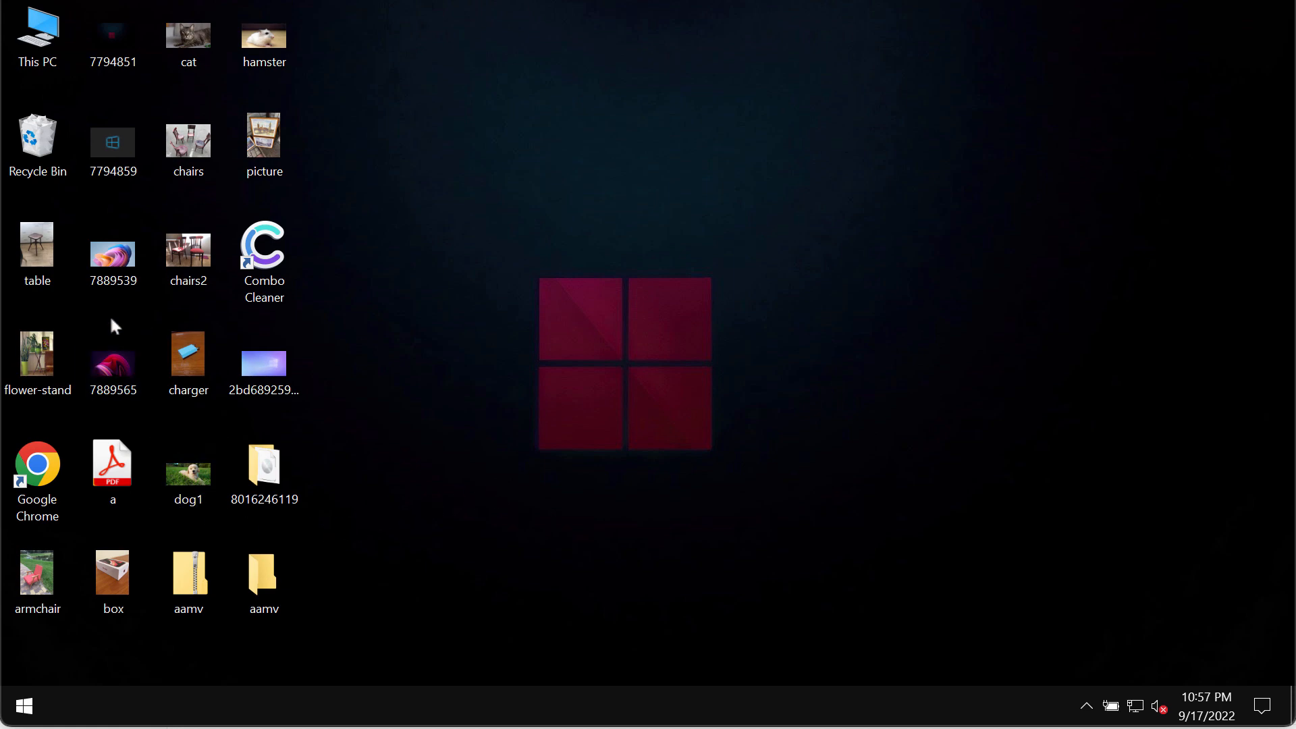
mouse_move(359, 559)
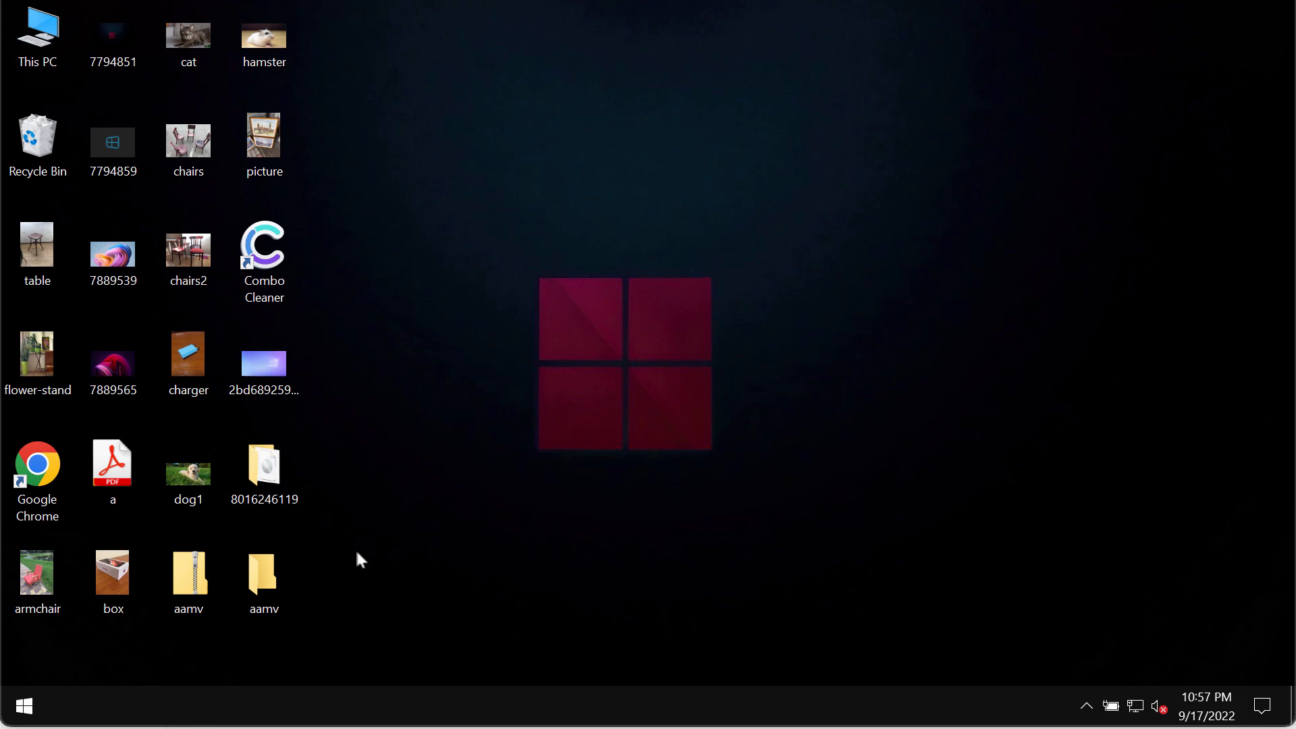
mouse_move(433, 543)
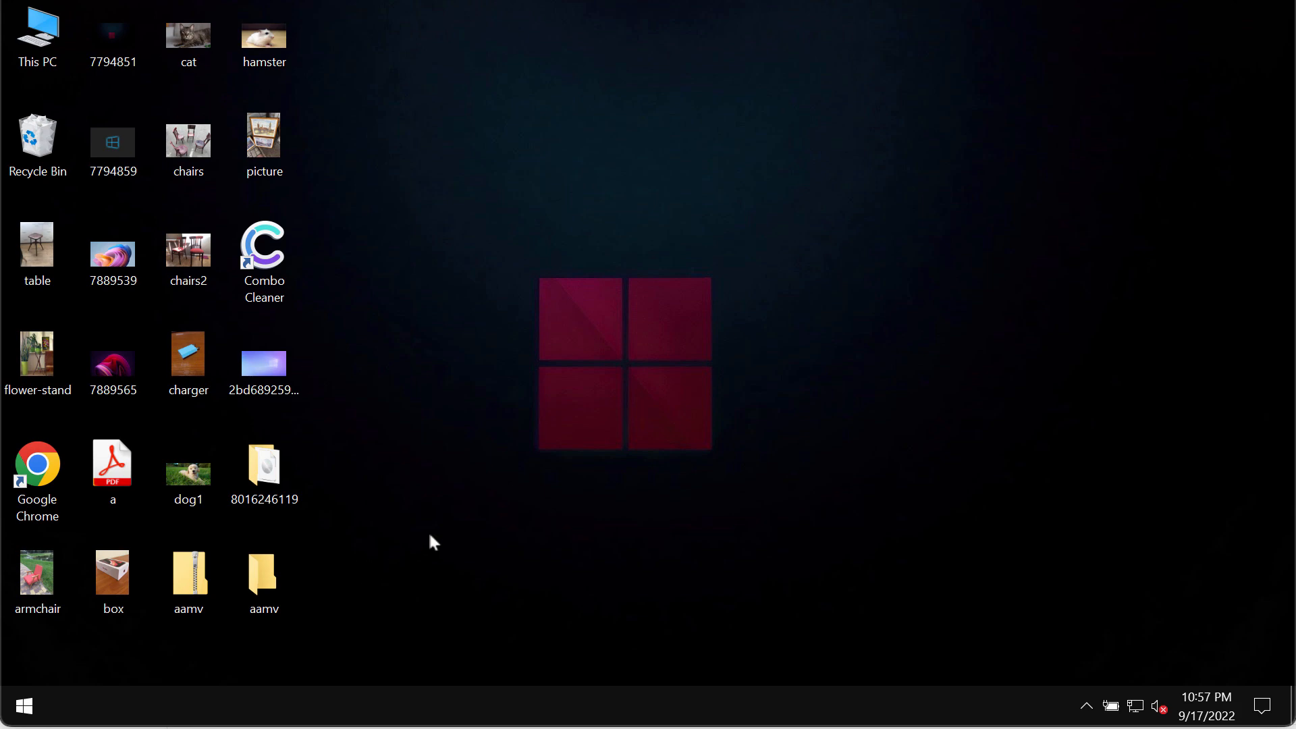
mouse_move(528, 451)
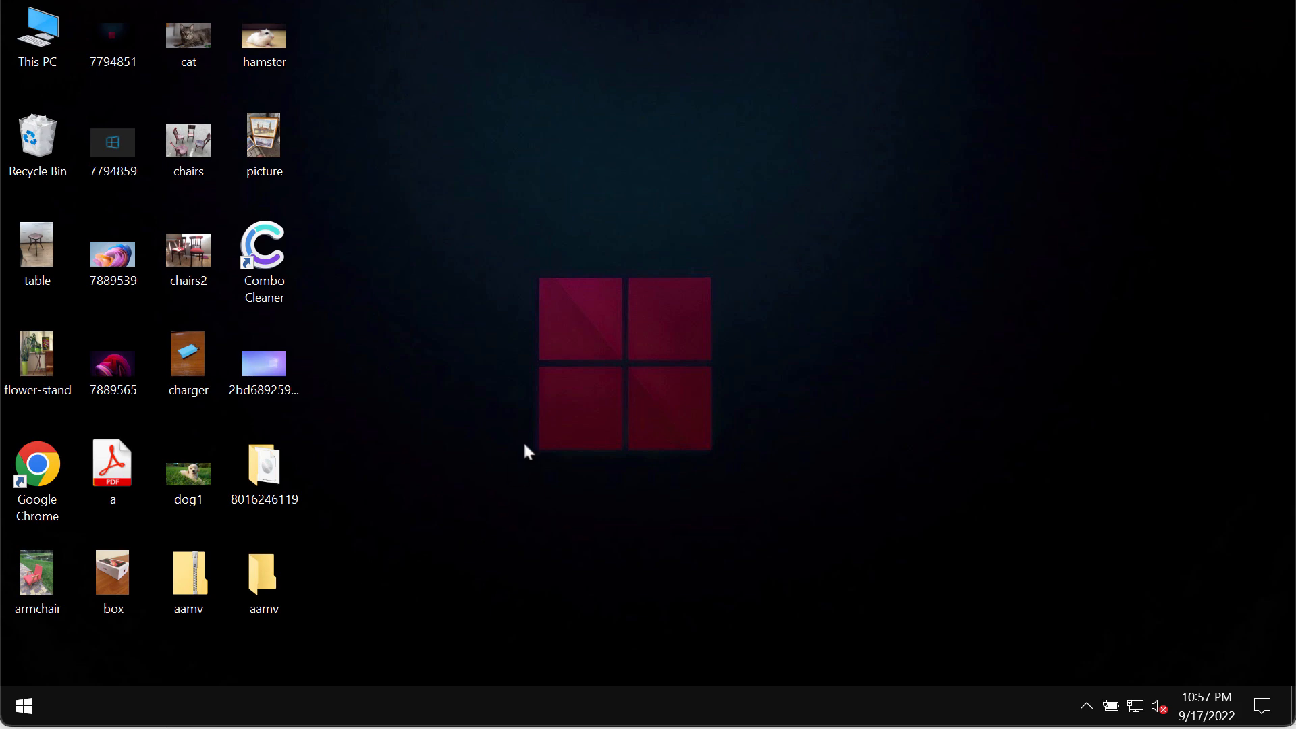
mouse_move(498, 263)
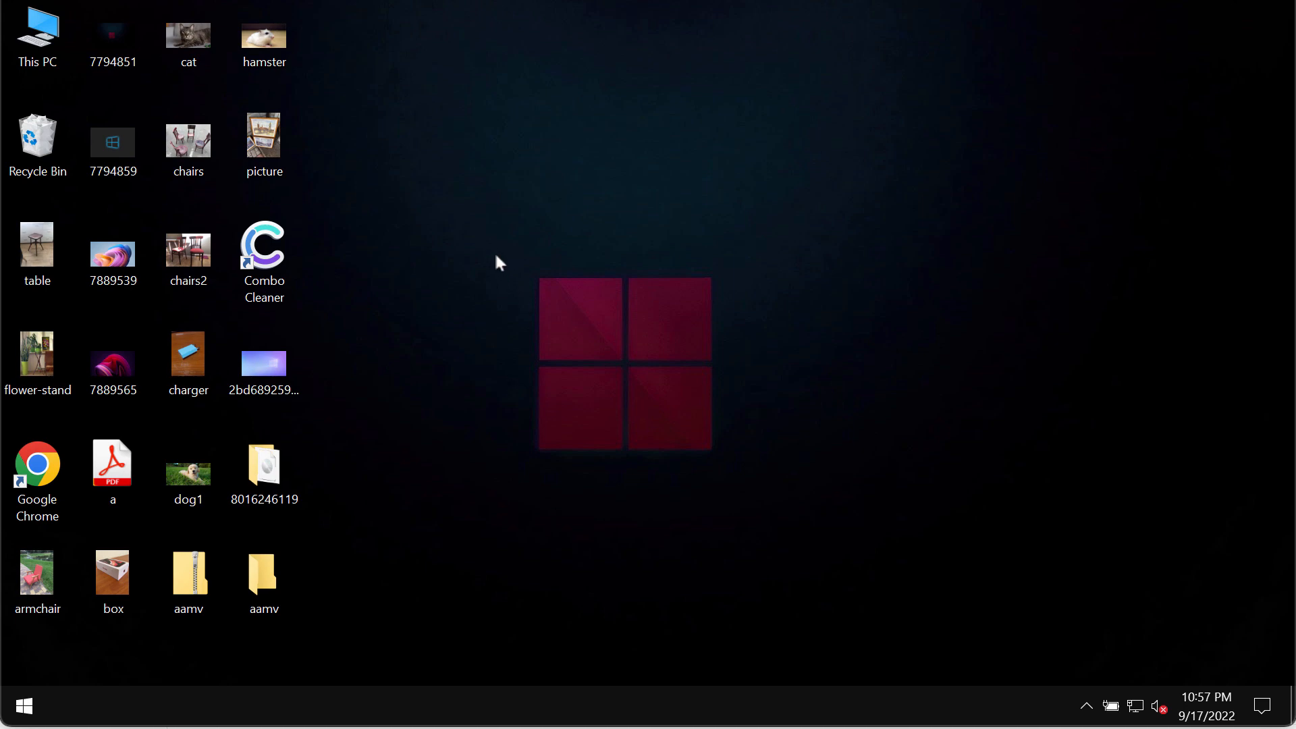
mouse_move(670, 189)
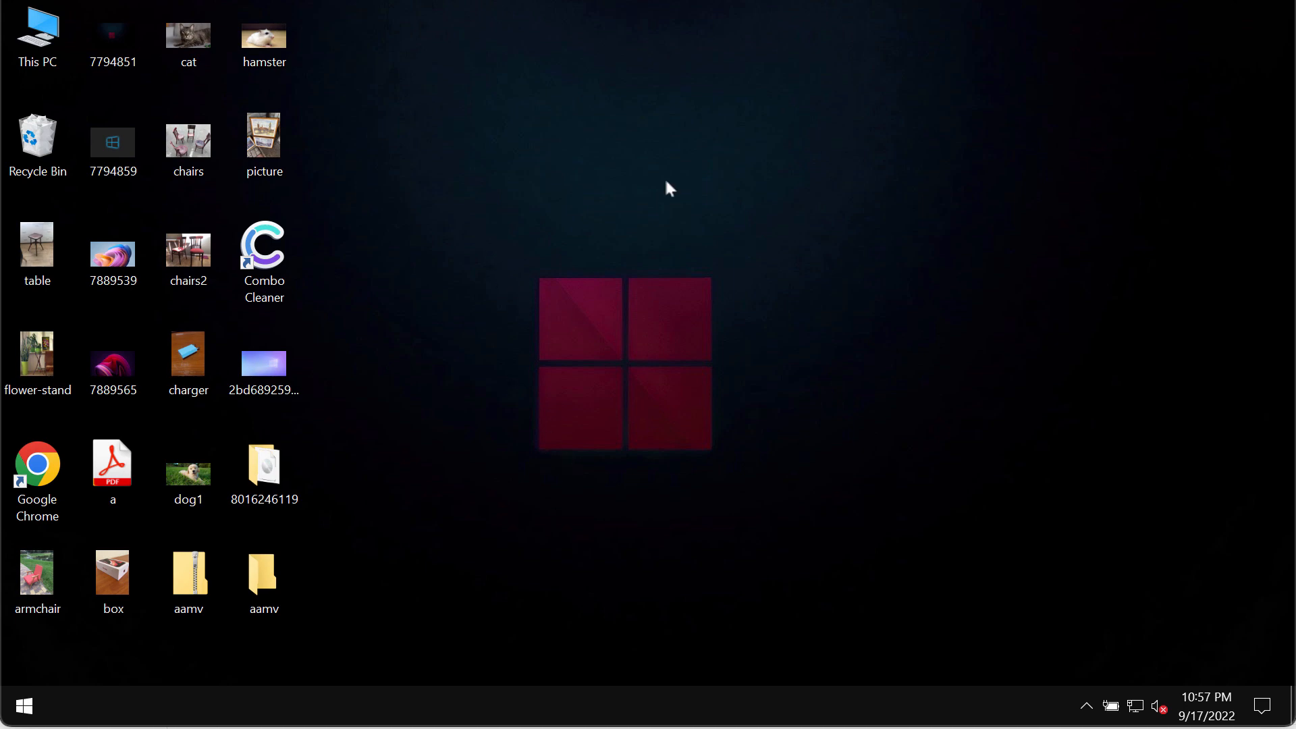
mouse_move(533, 264)
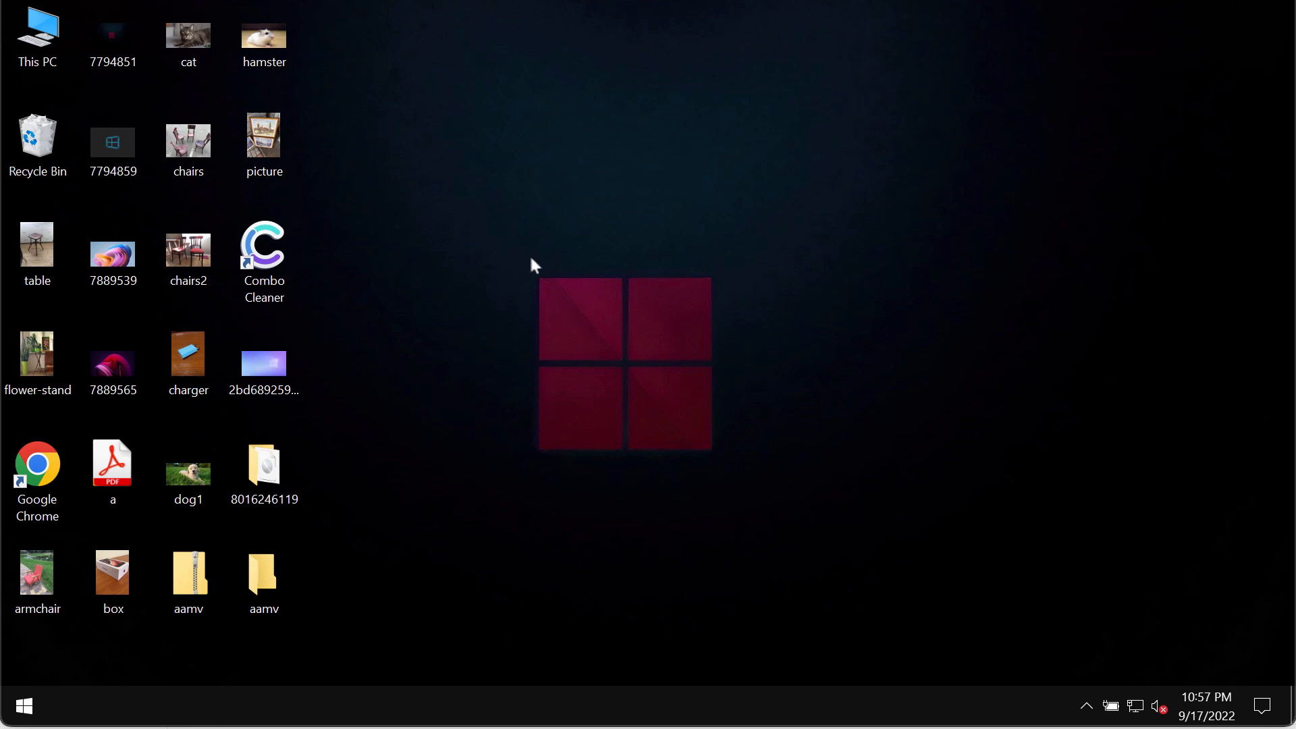
mouse_move(479, 240)
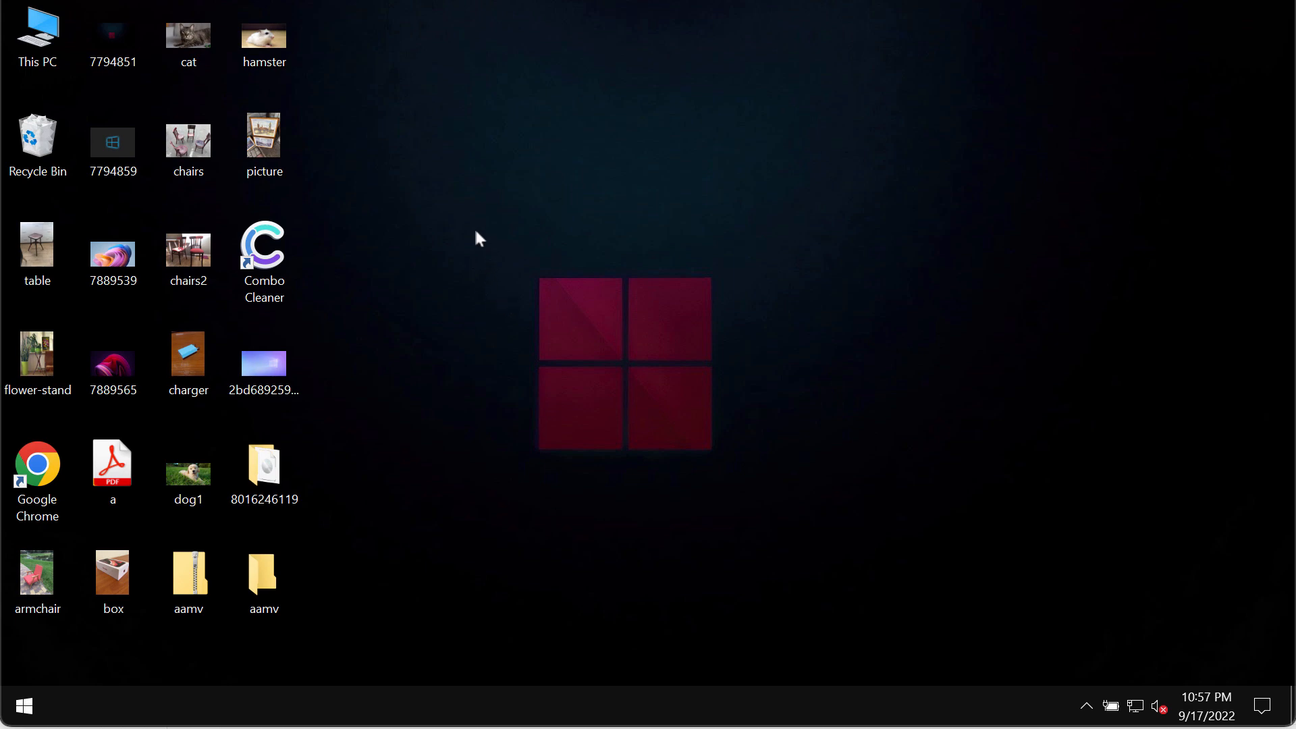
mouse_move(429, 314)
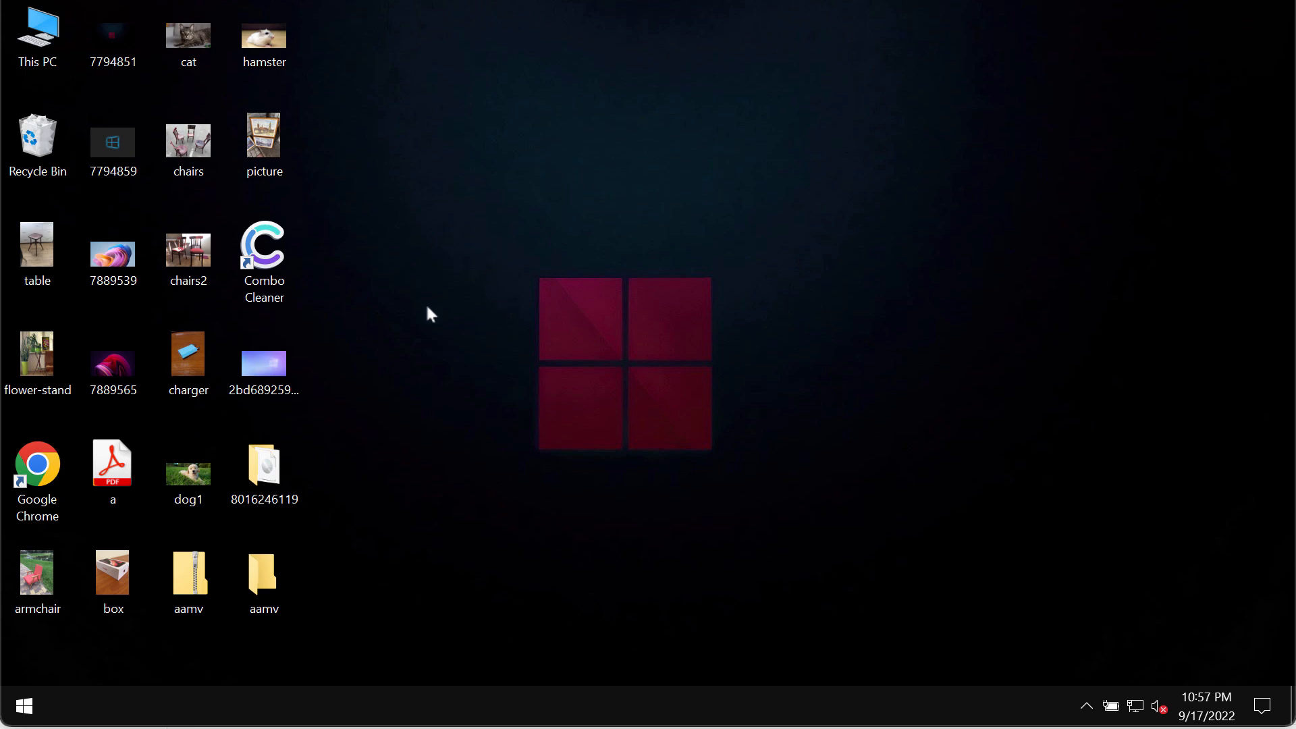
mouse_move(522, 331)
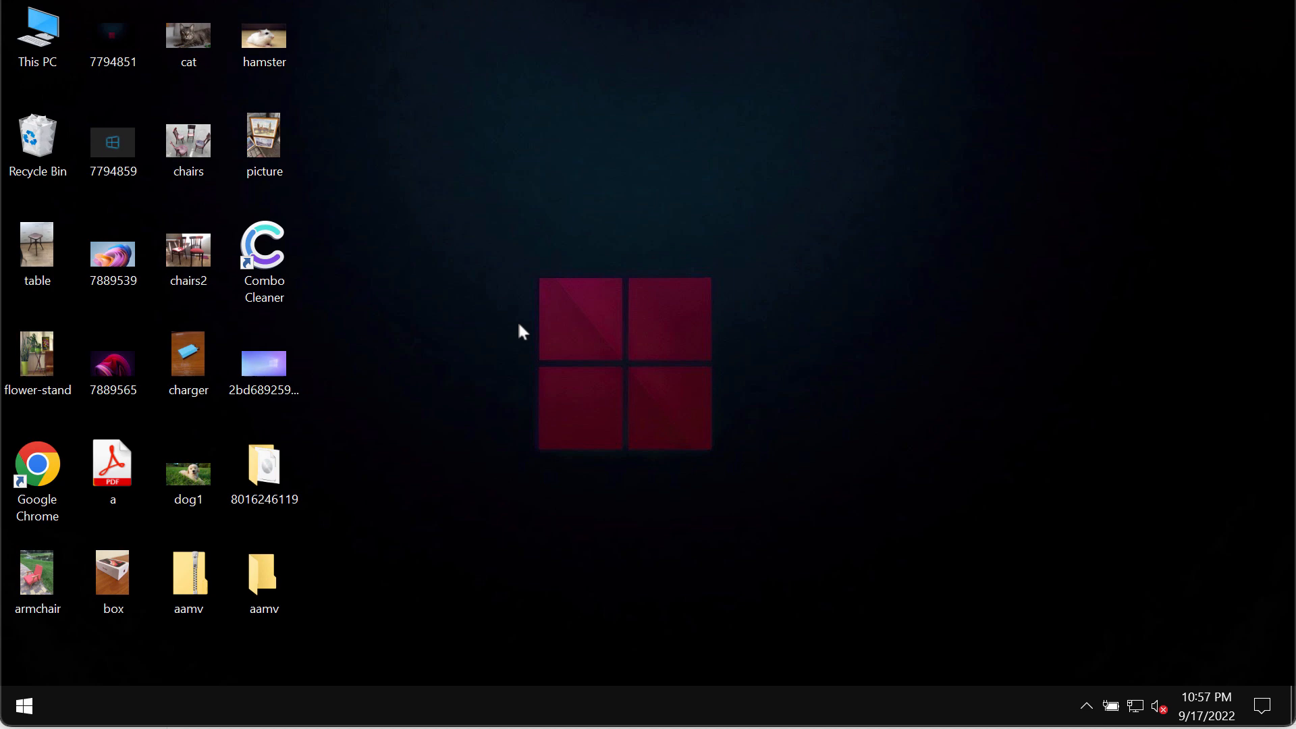
mouse_move(429, 443)
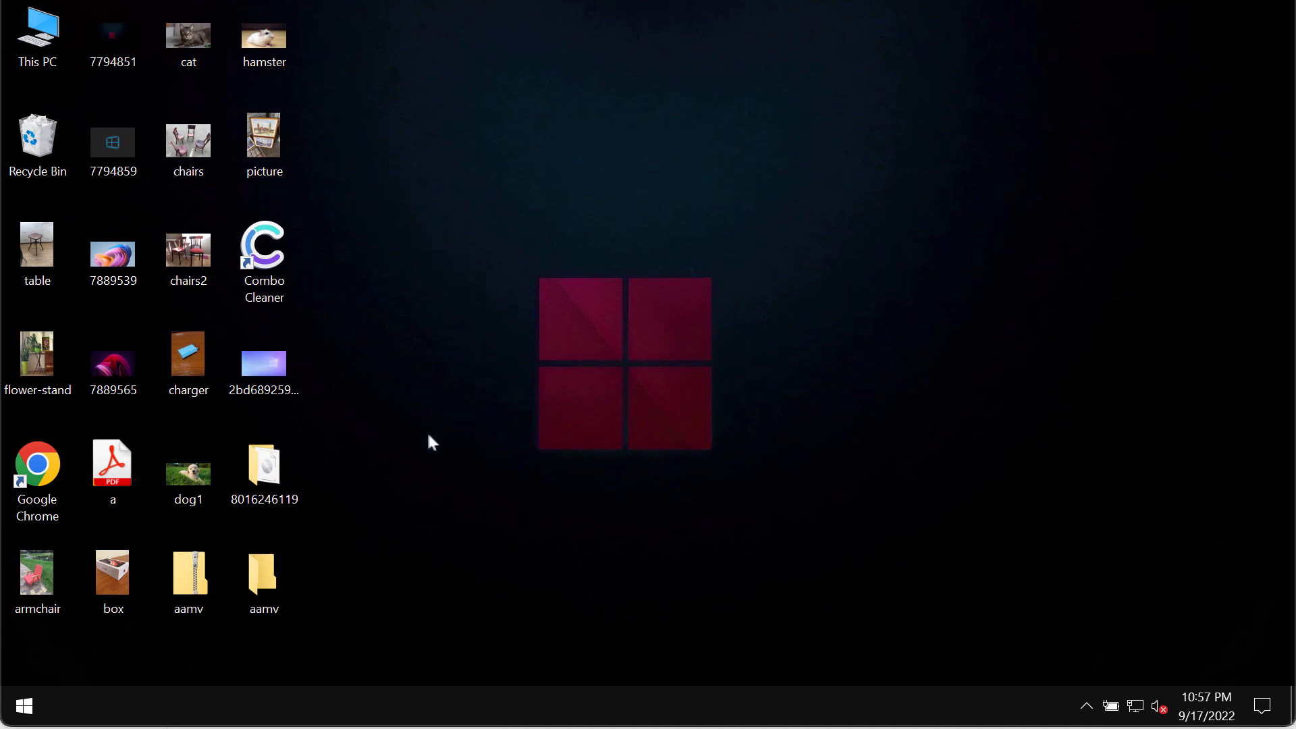
mouse_move(405, 471)
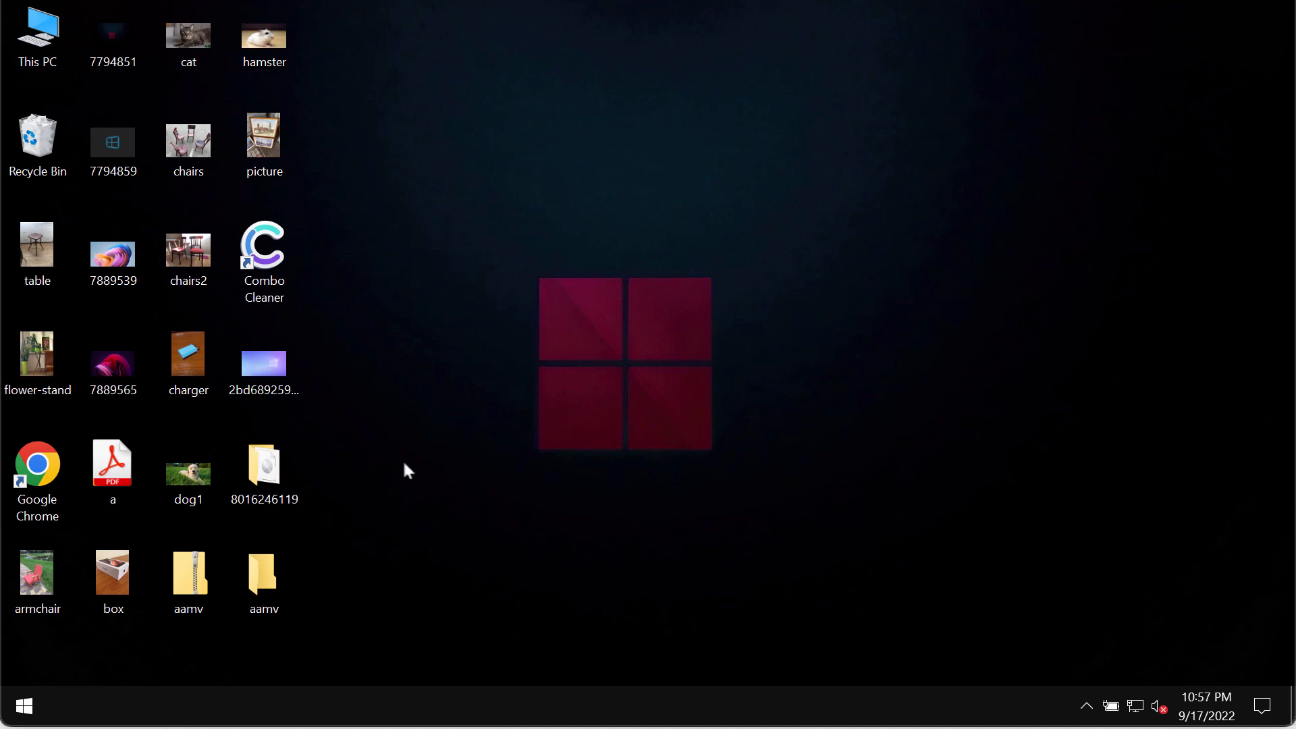
mouse_move(517, 452)
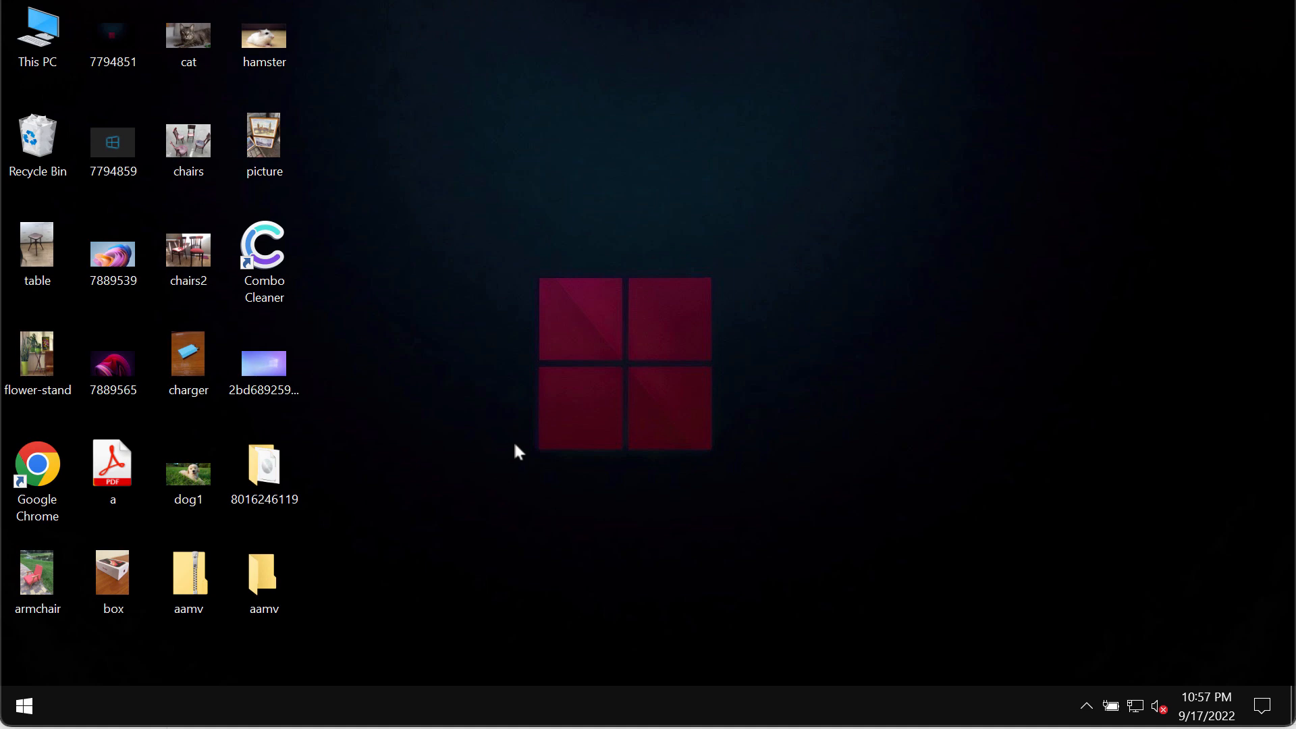
mouse_move(454, 437)
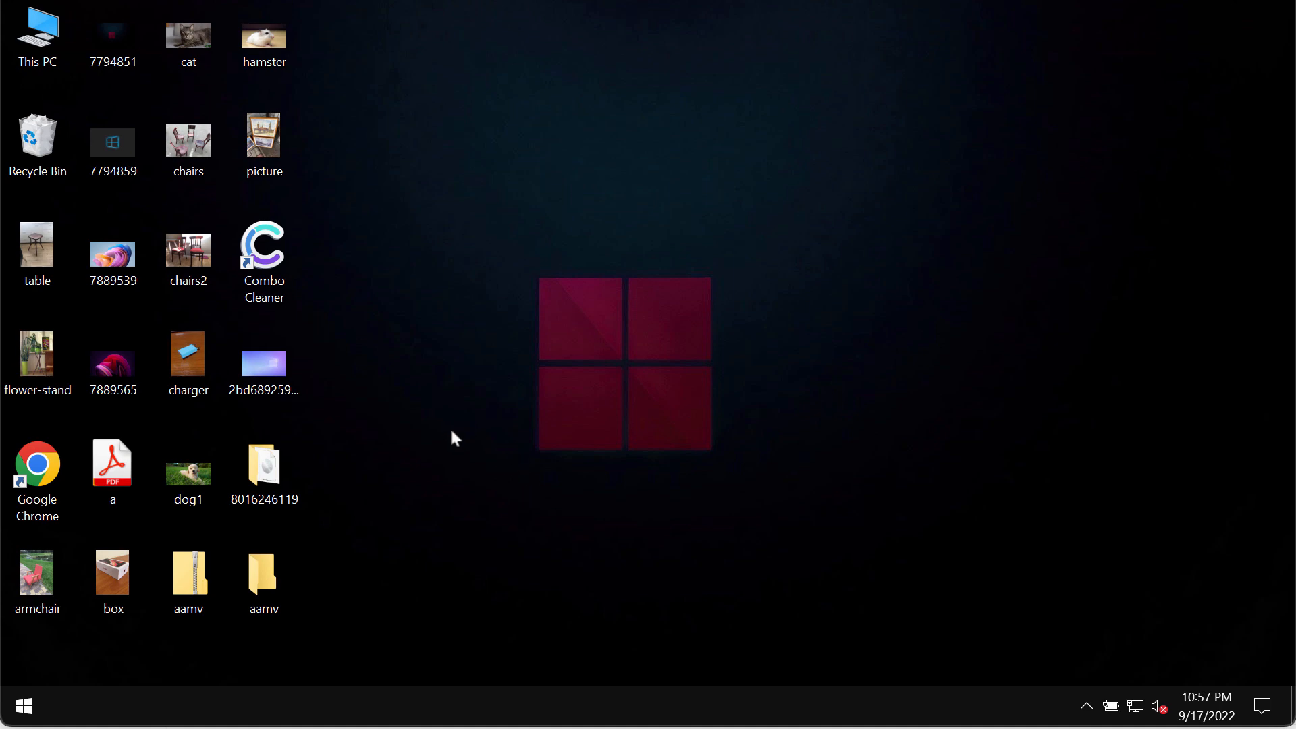
mouse_move(522, 351)
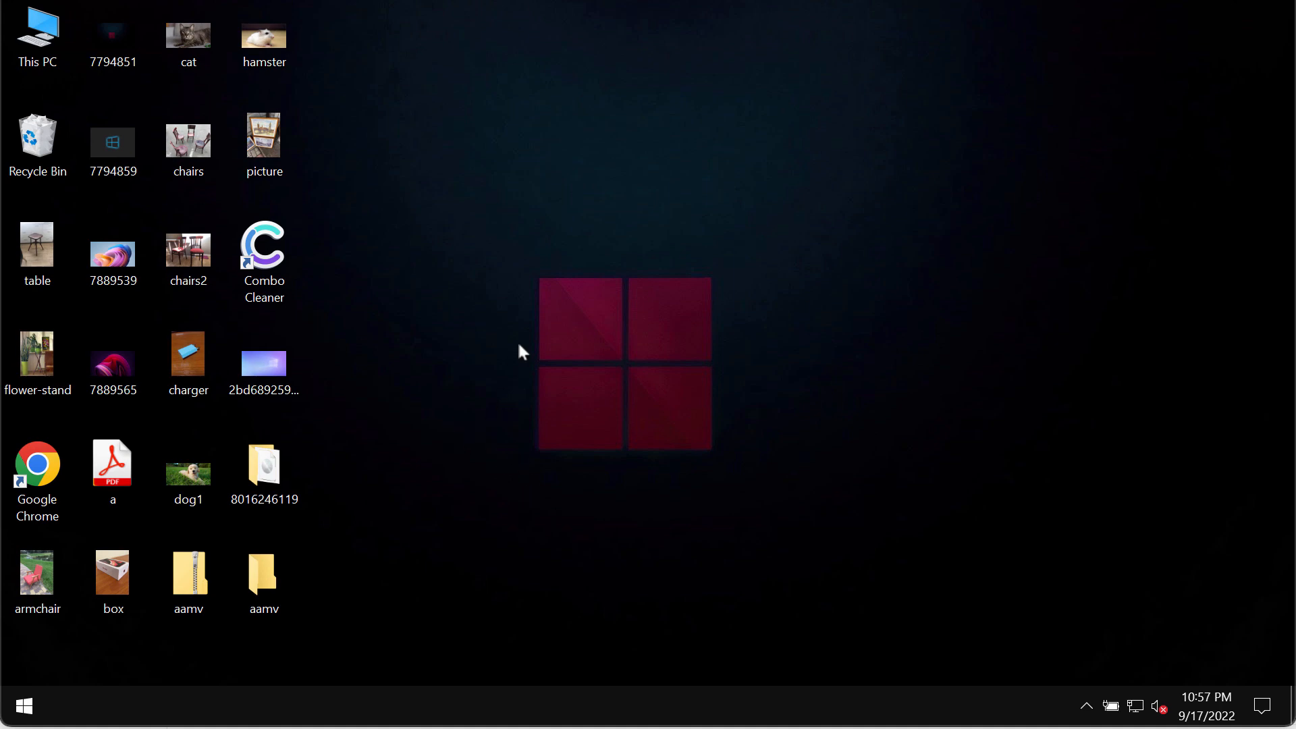
click(188, 144)
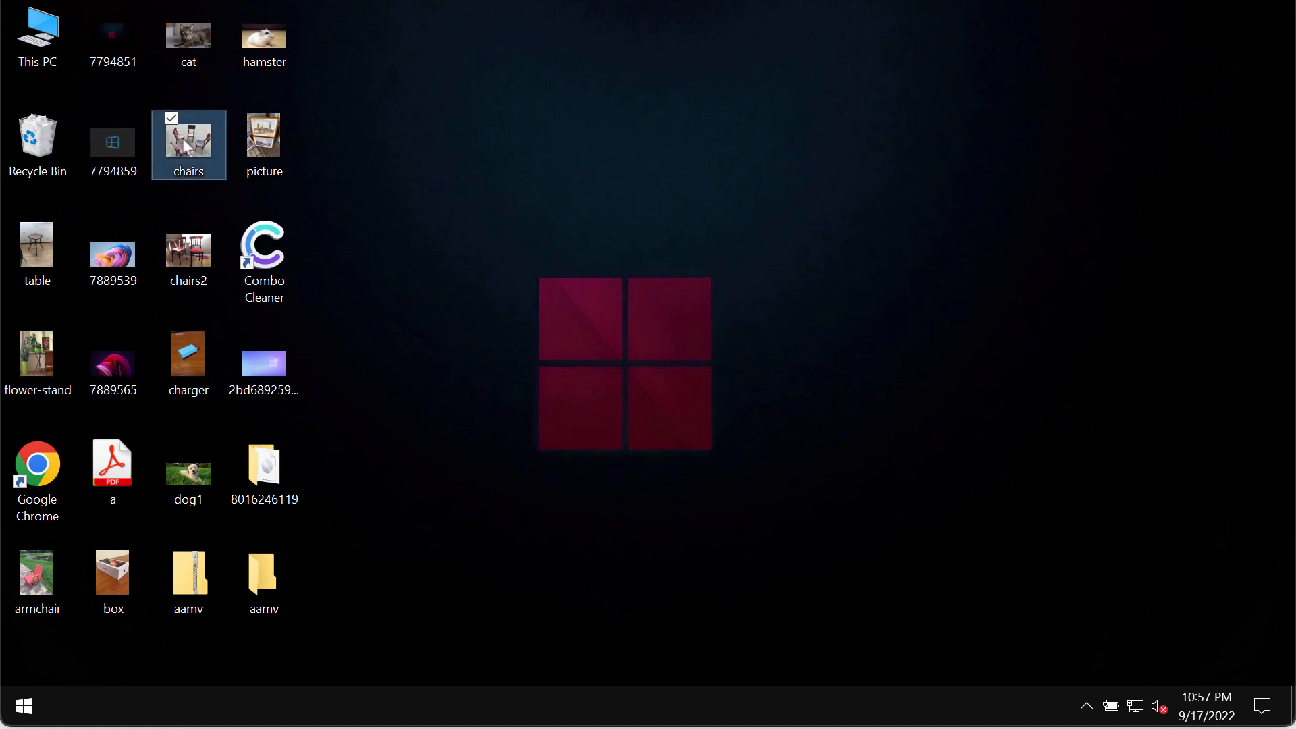
click(678, 576)
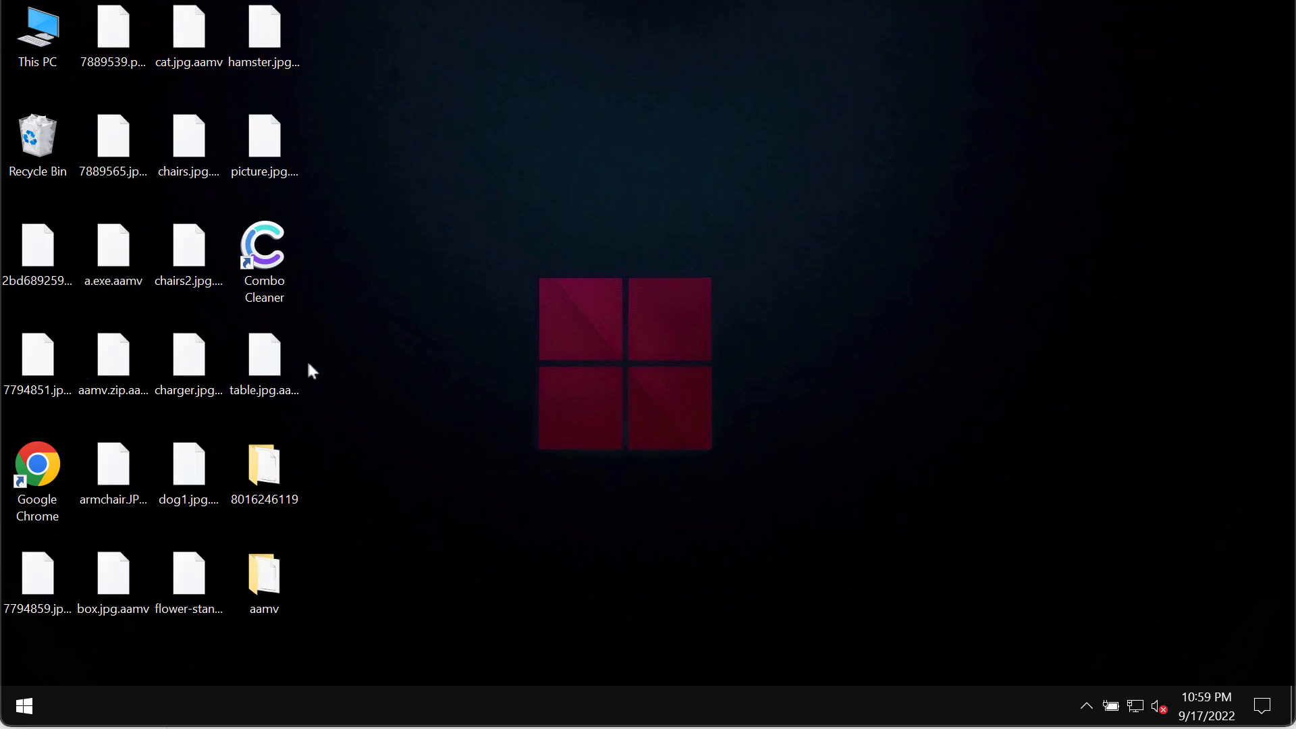
double_click(263, 357)
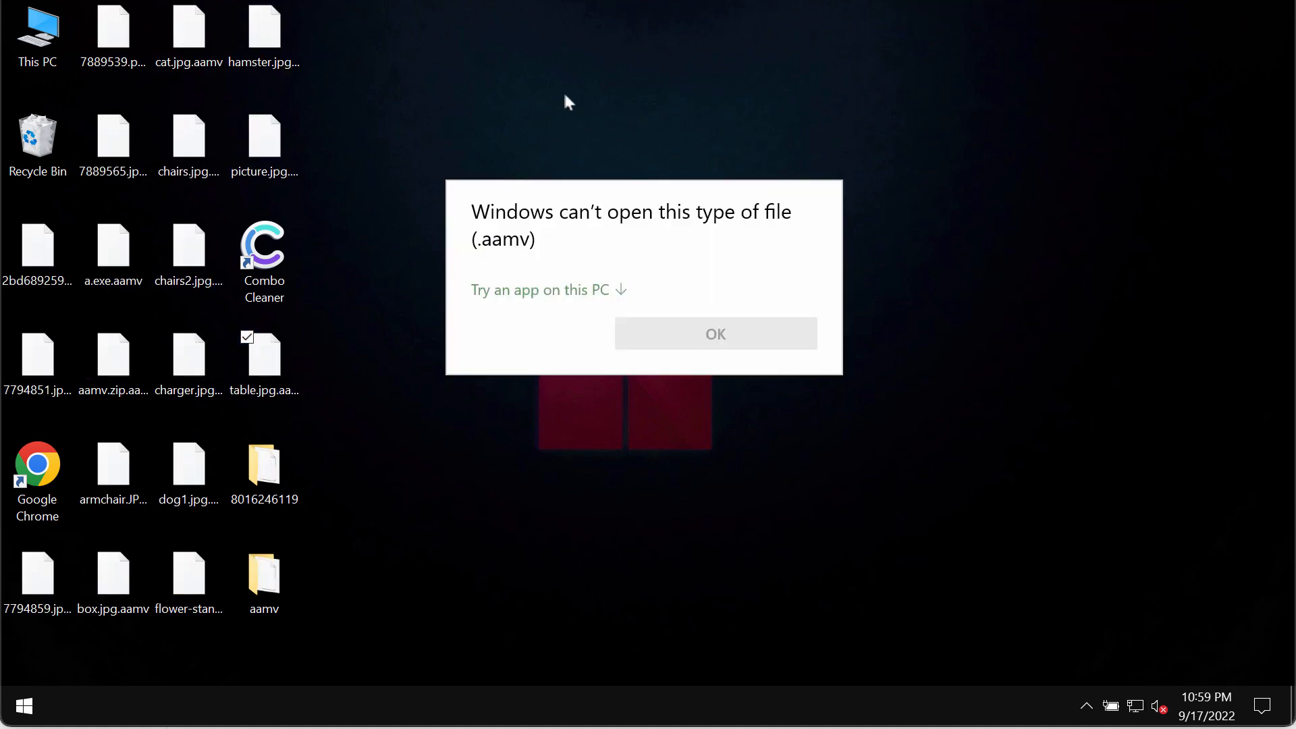
click(714, 334)
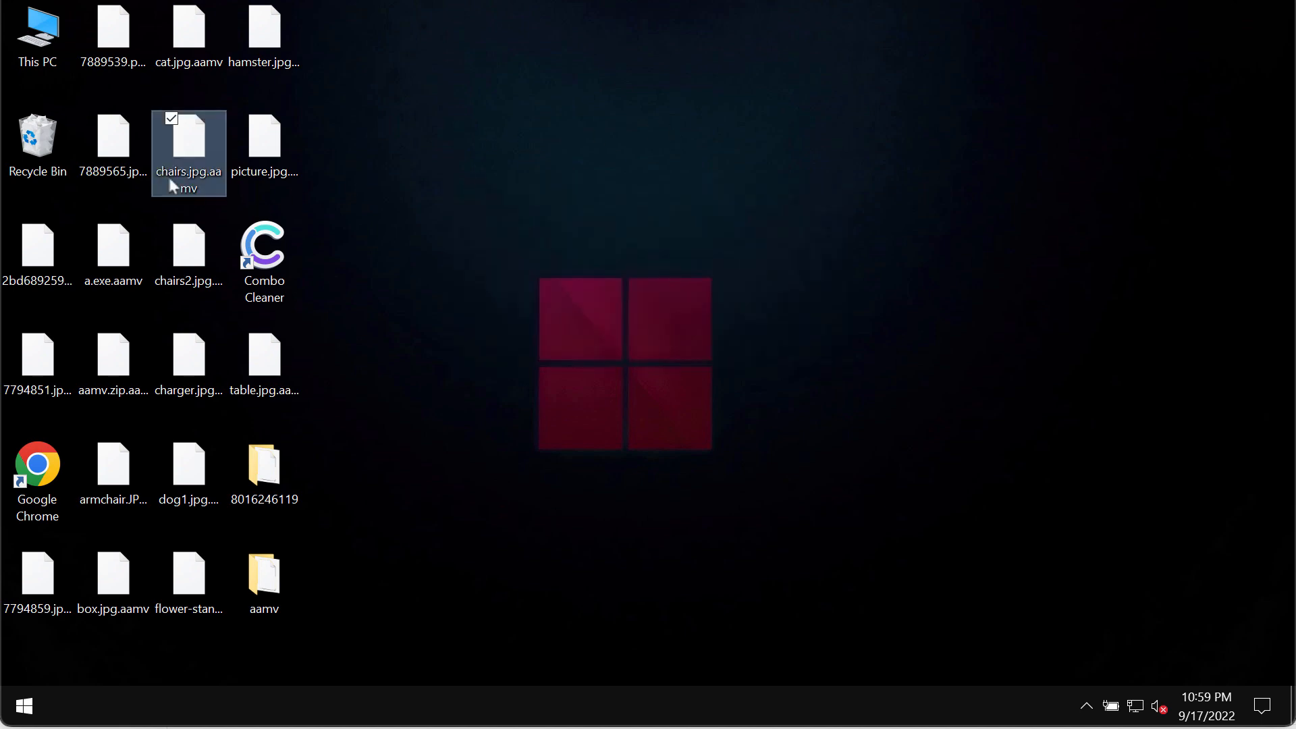
click(112, 141)
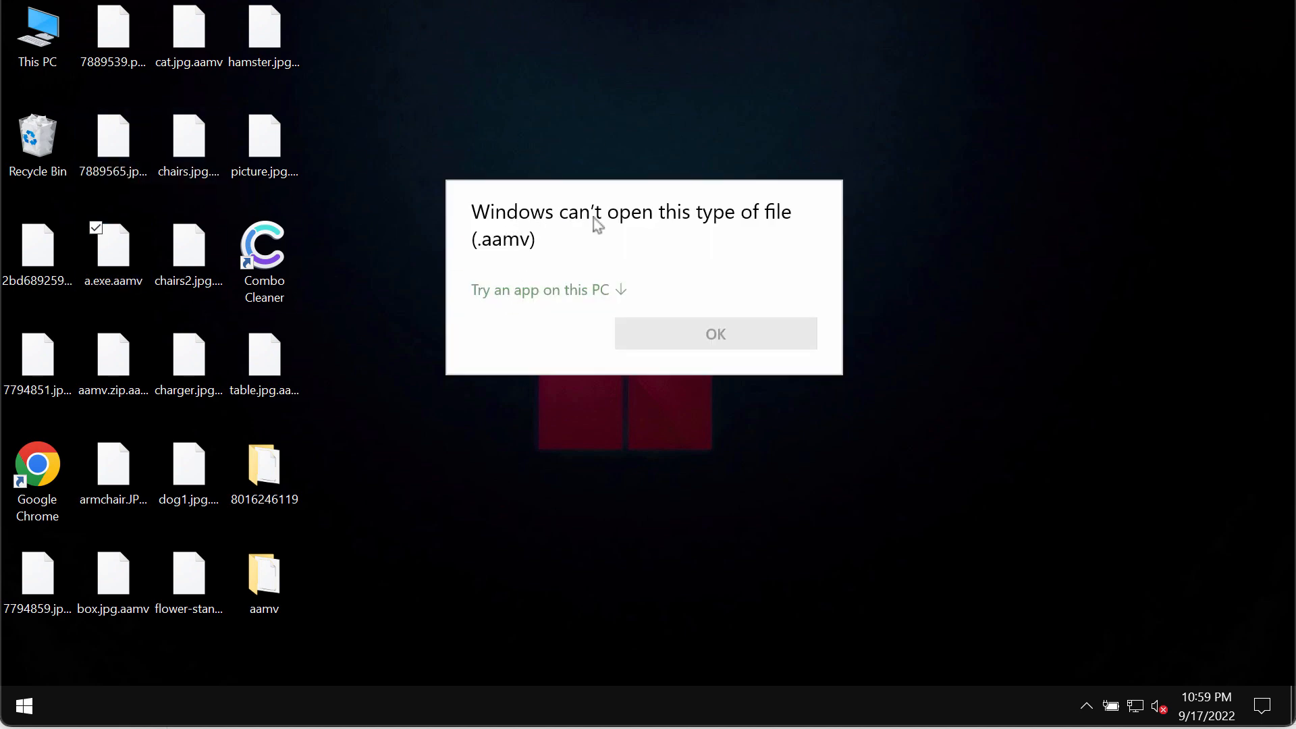
mouse_move(516, 267)
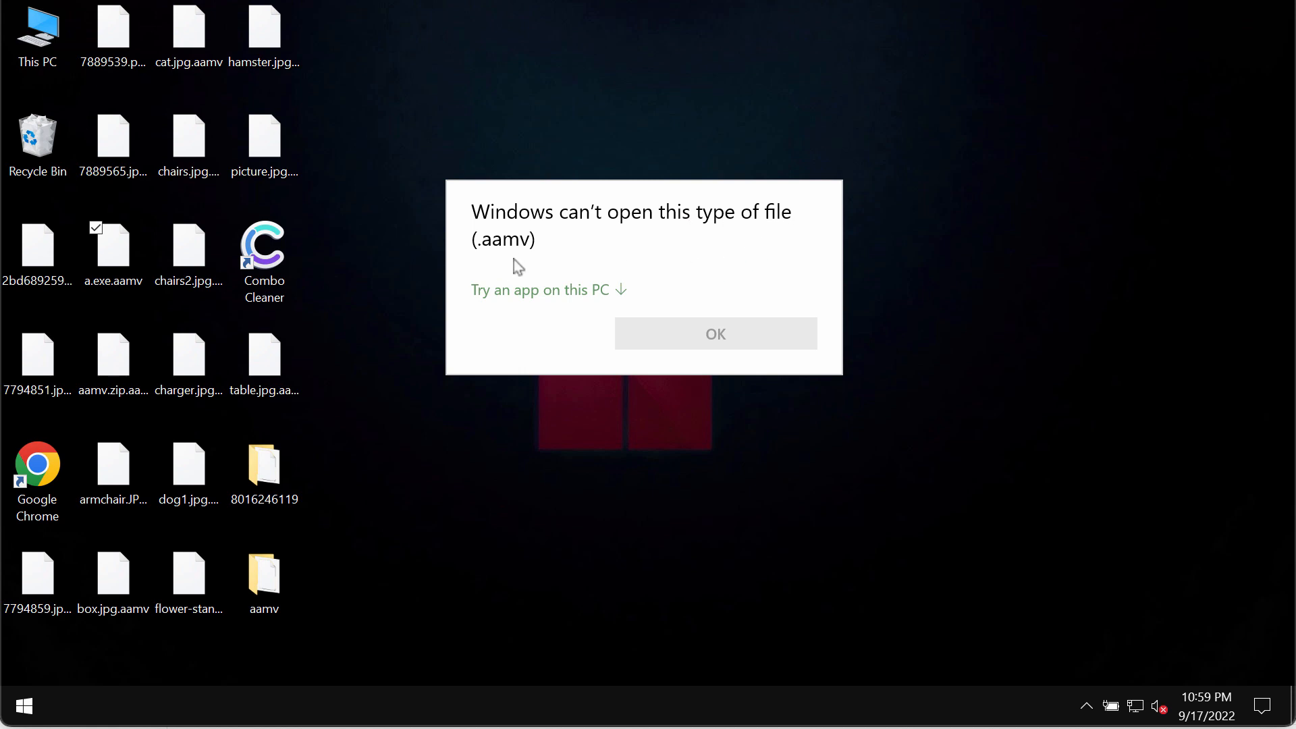
mouse_move(598, 264)
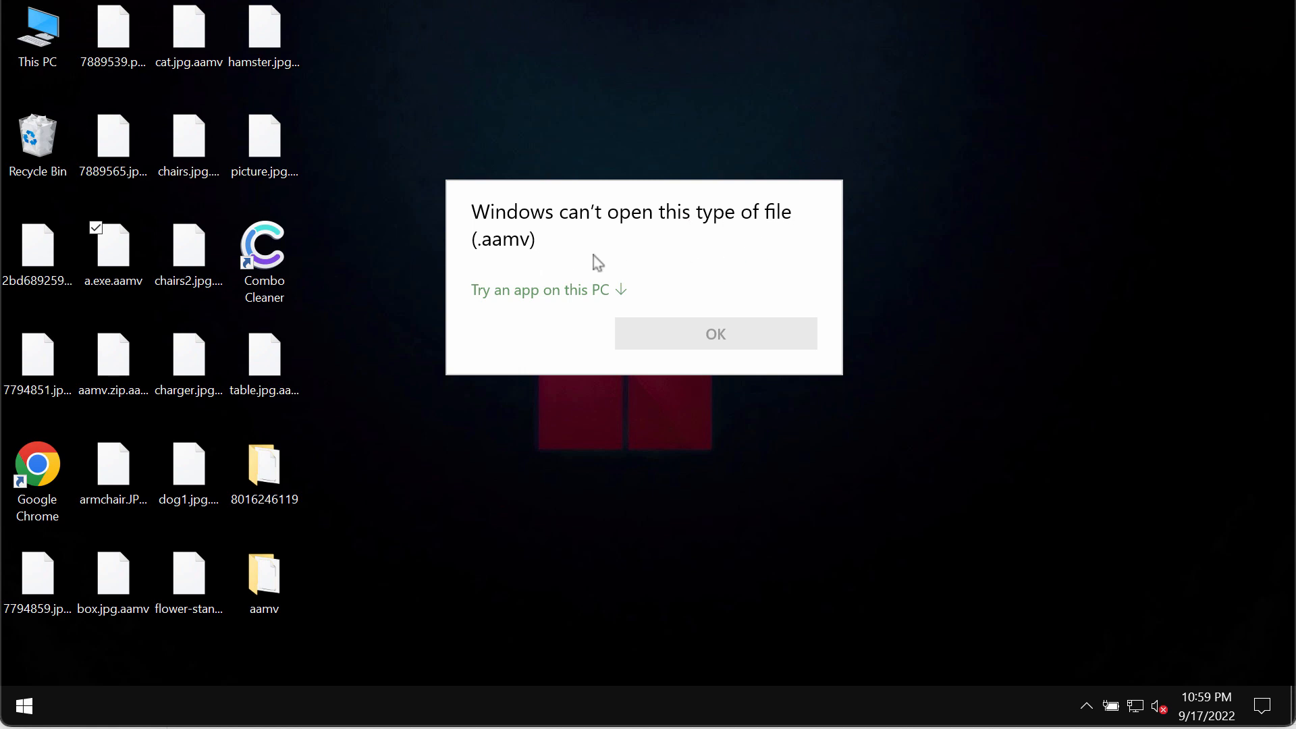
mouse_move(685, 496)
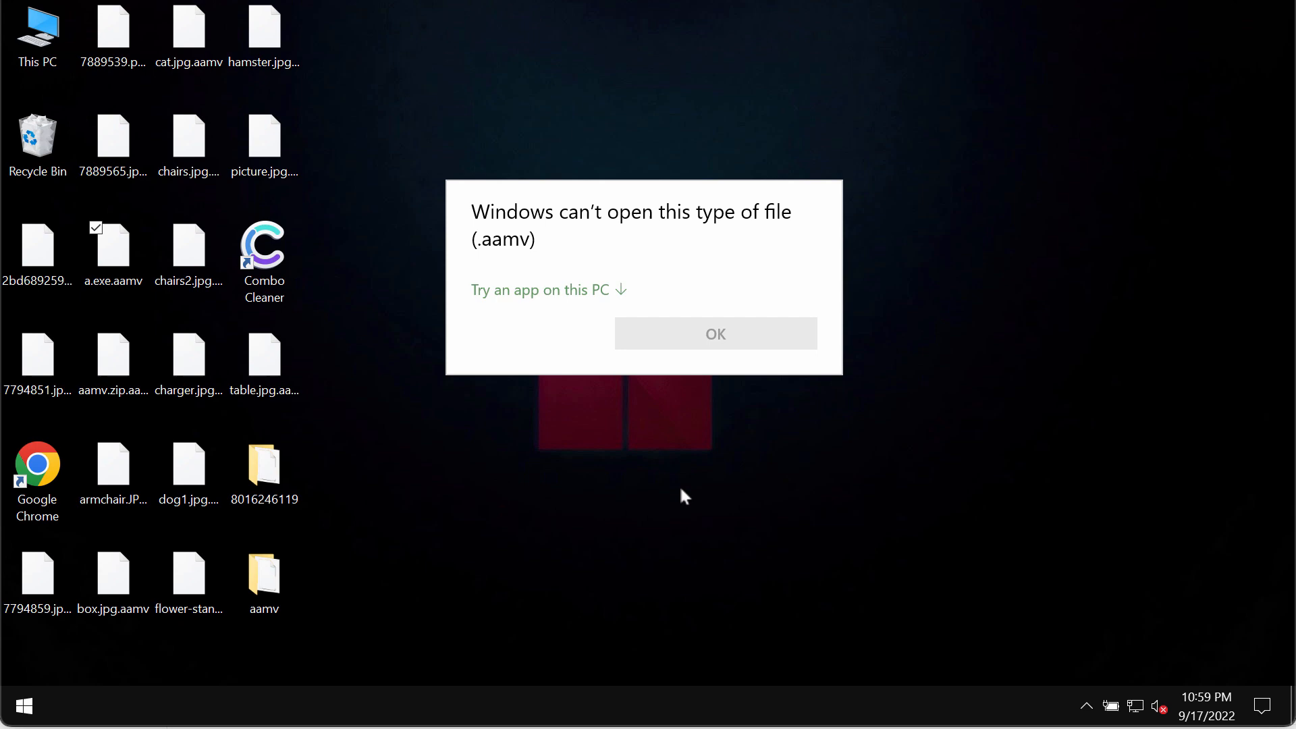
click(714, 333)
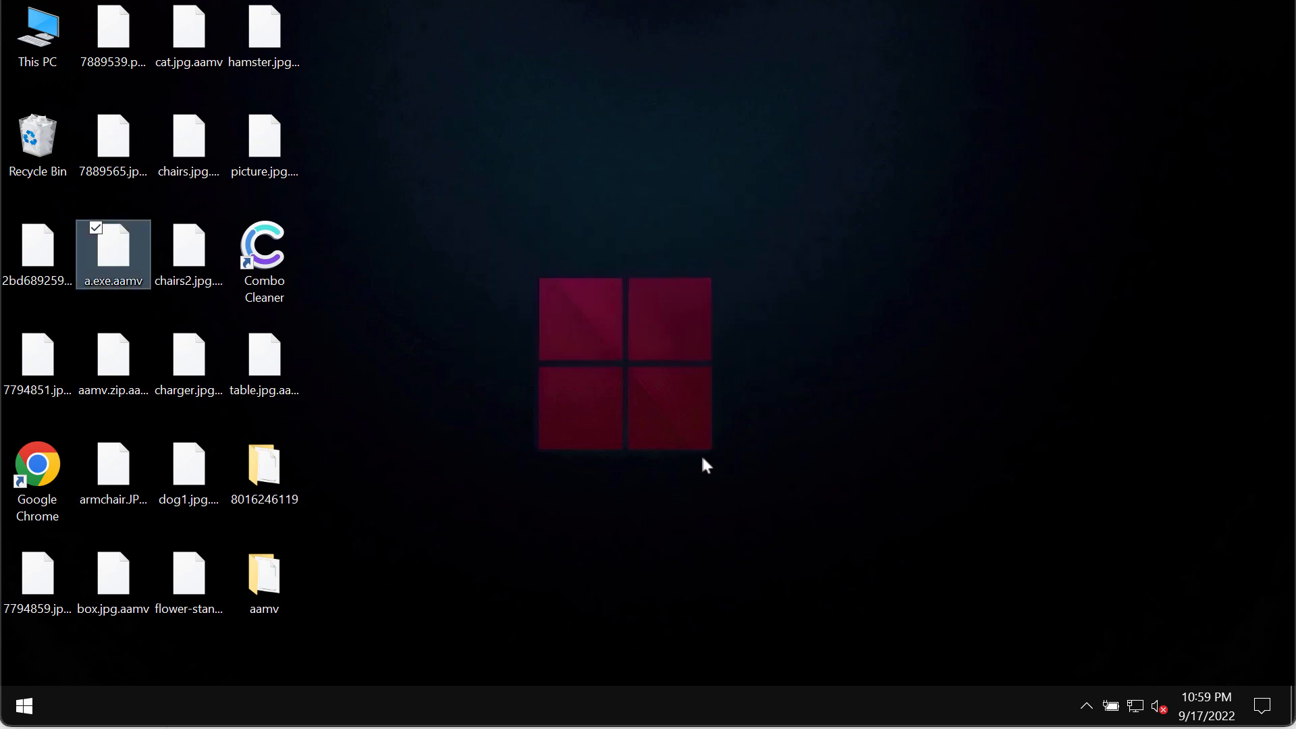
double_click(114, 249)
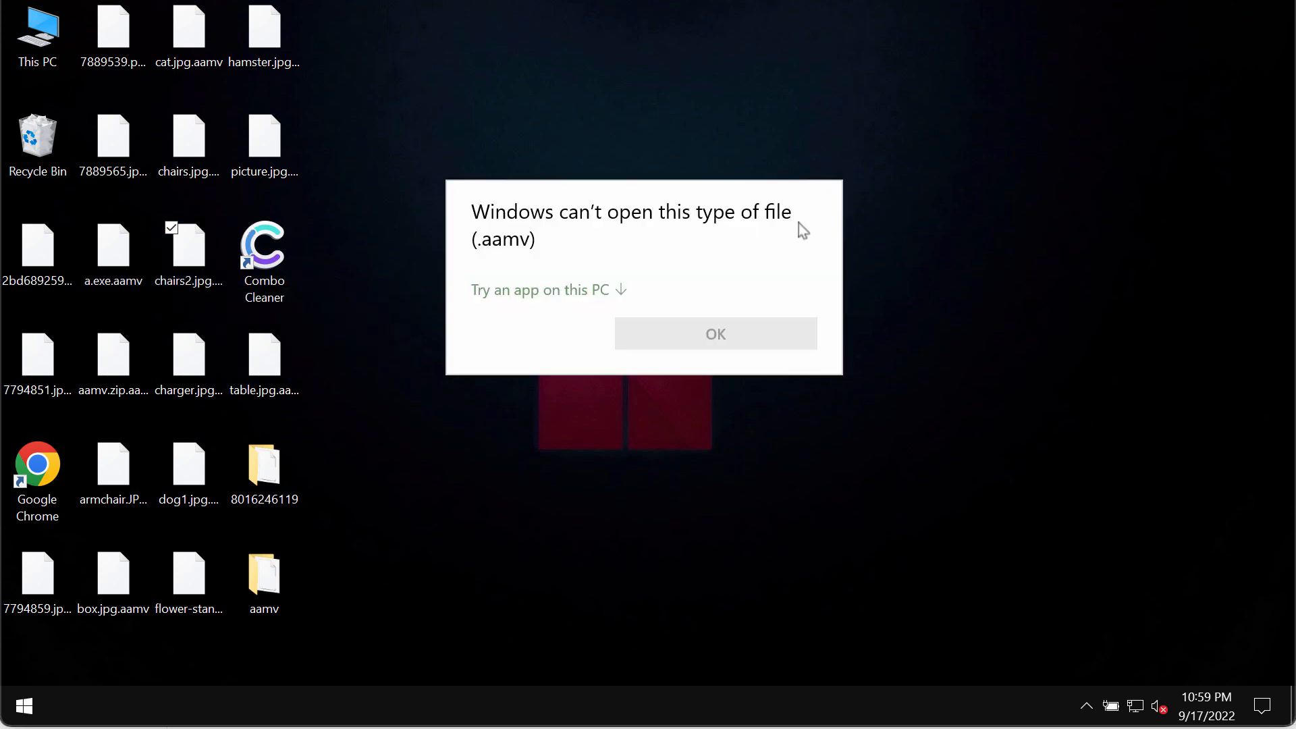
mouse_move(742, 154)
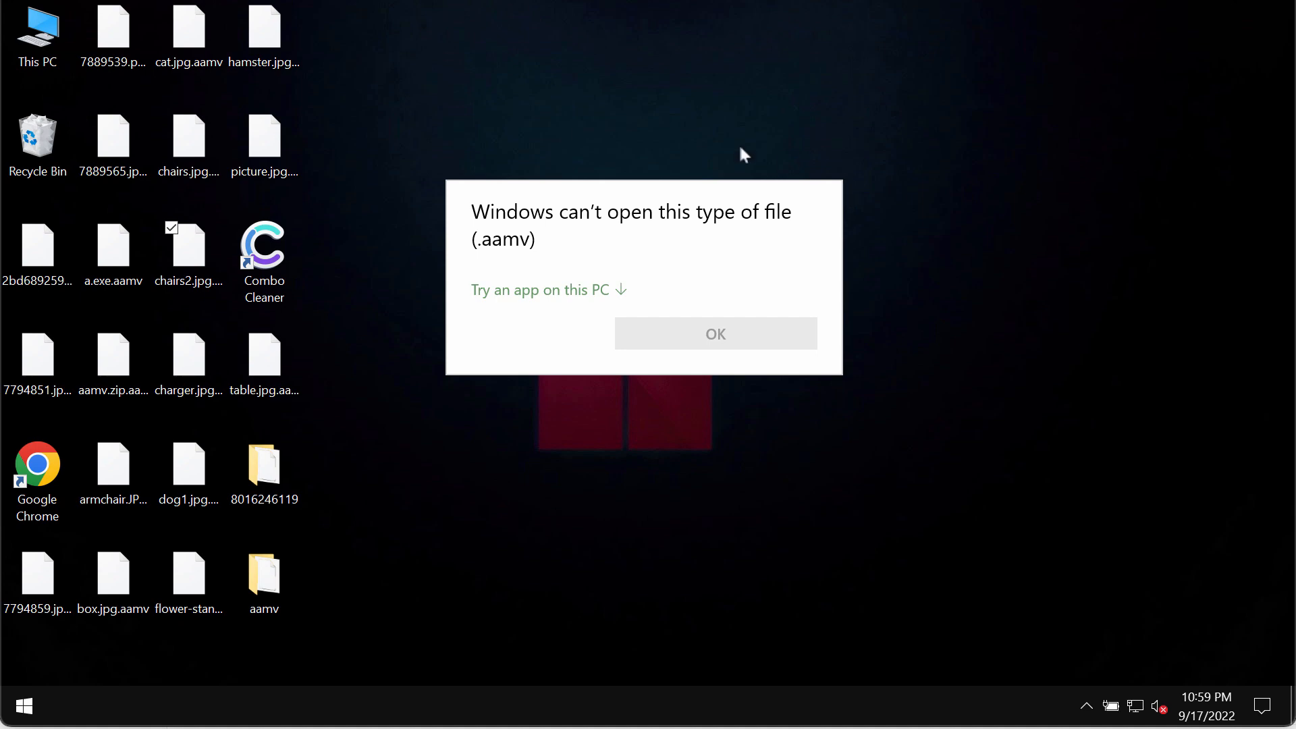
click(714, 333)
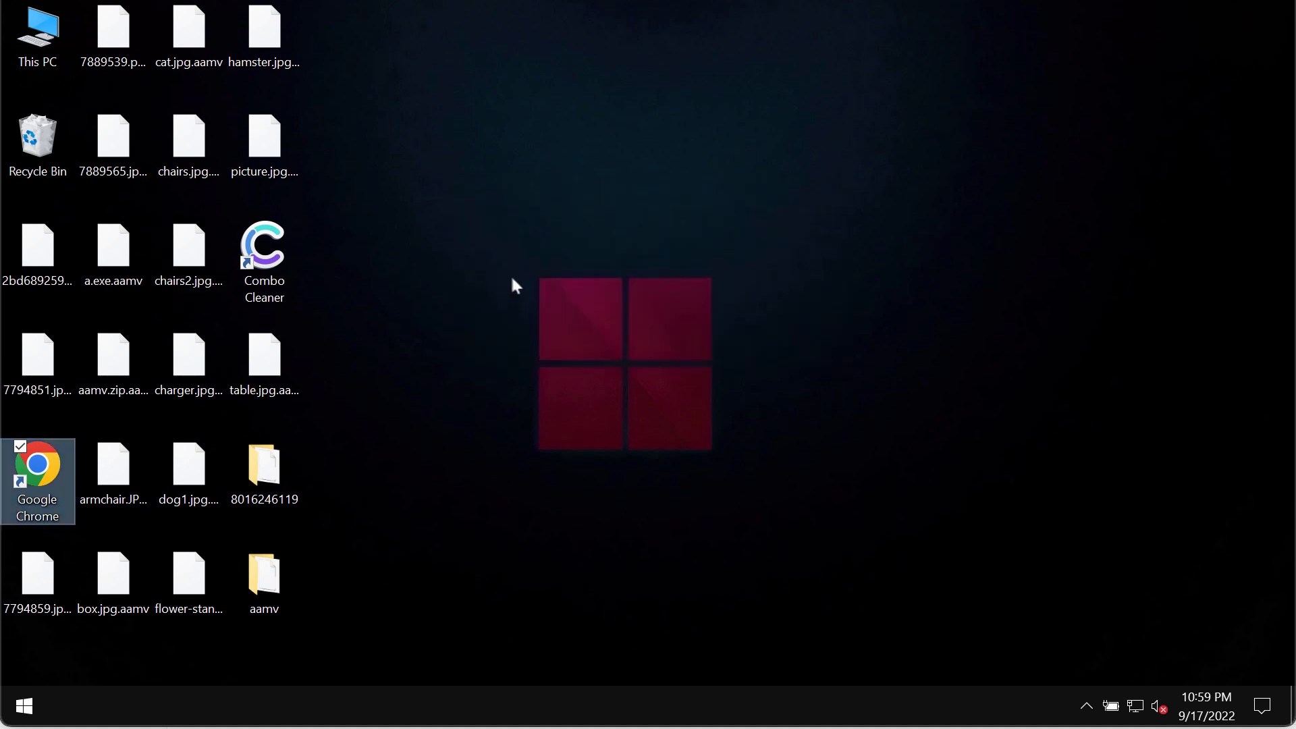
Minimize Chrome with combocleaner.com and select the Combo Cleaner desktop shortcut.
double_click(37, 471)
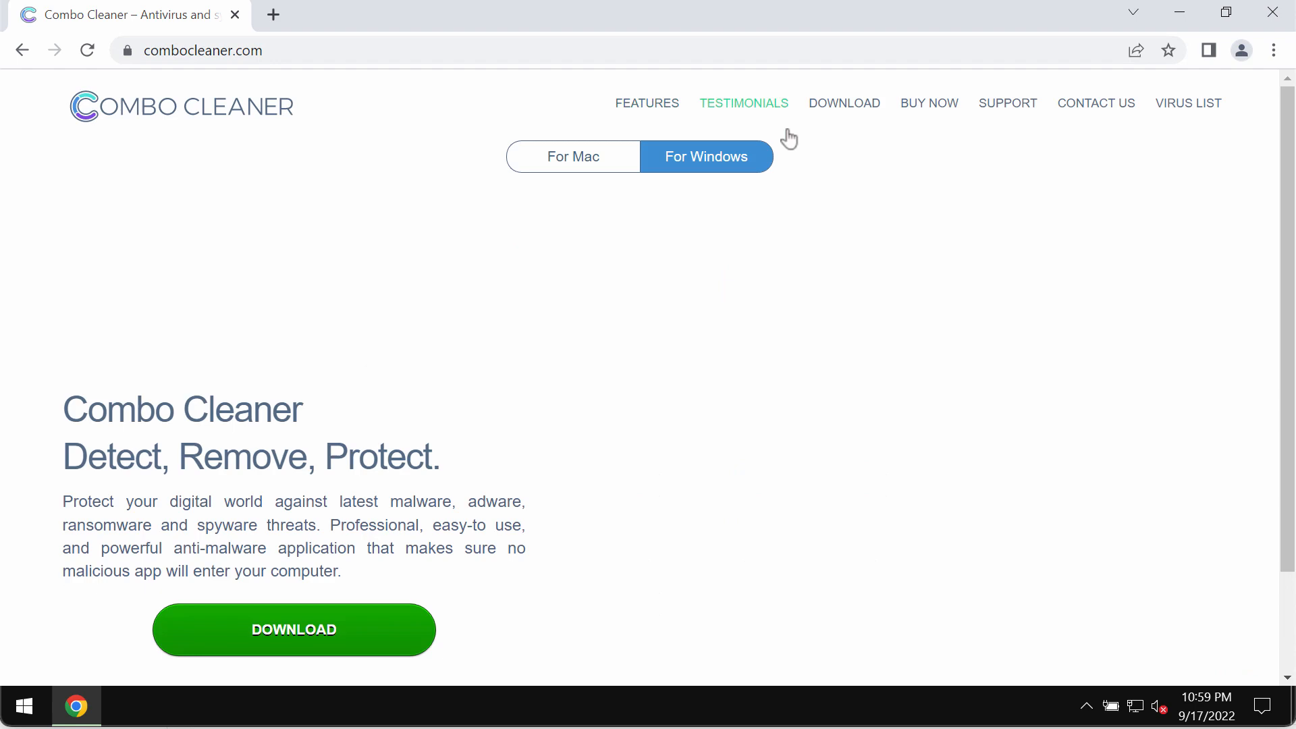
click(203, 50)
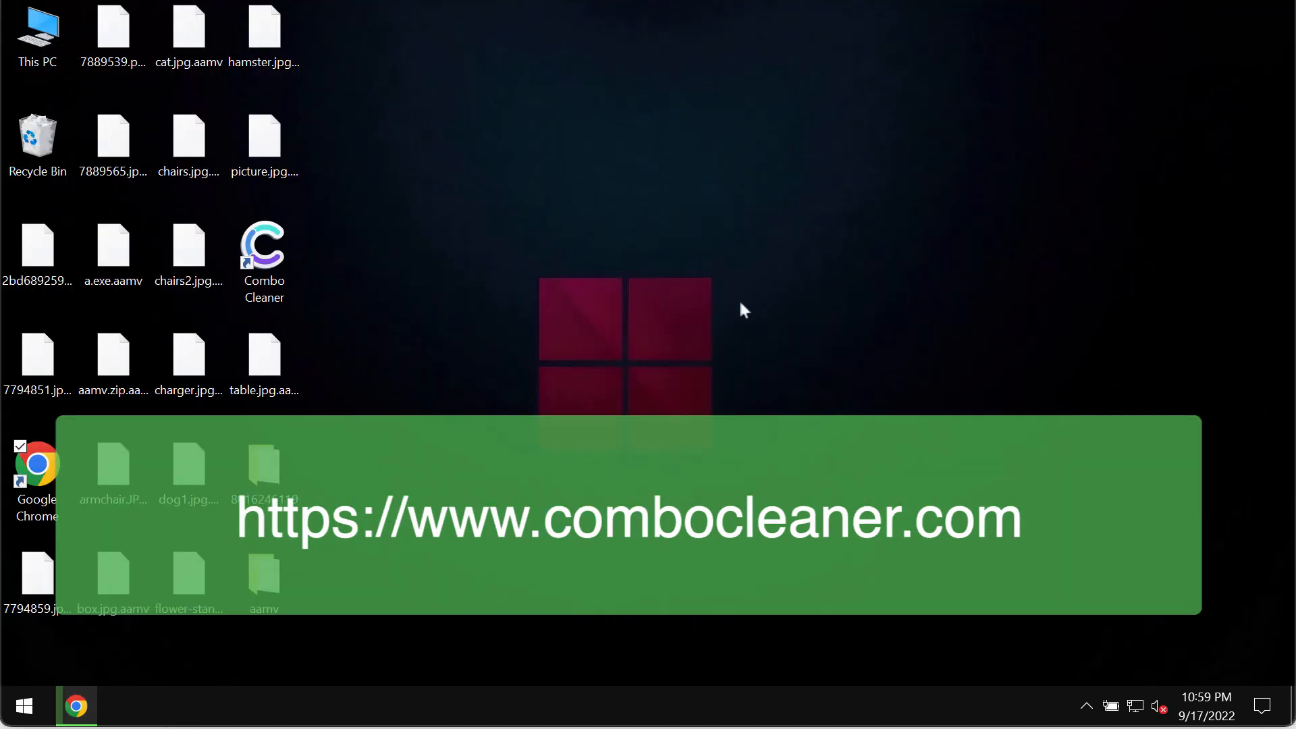
click(263, 248)
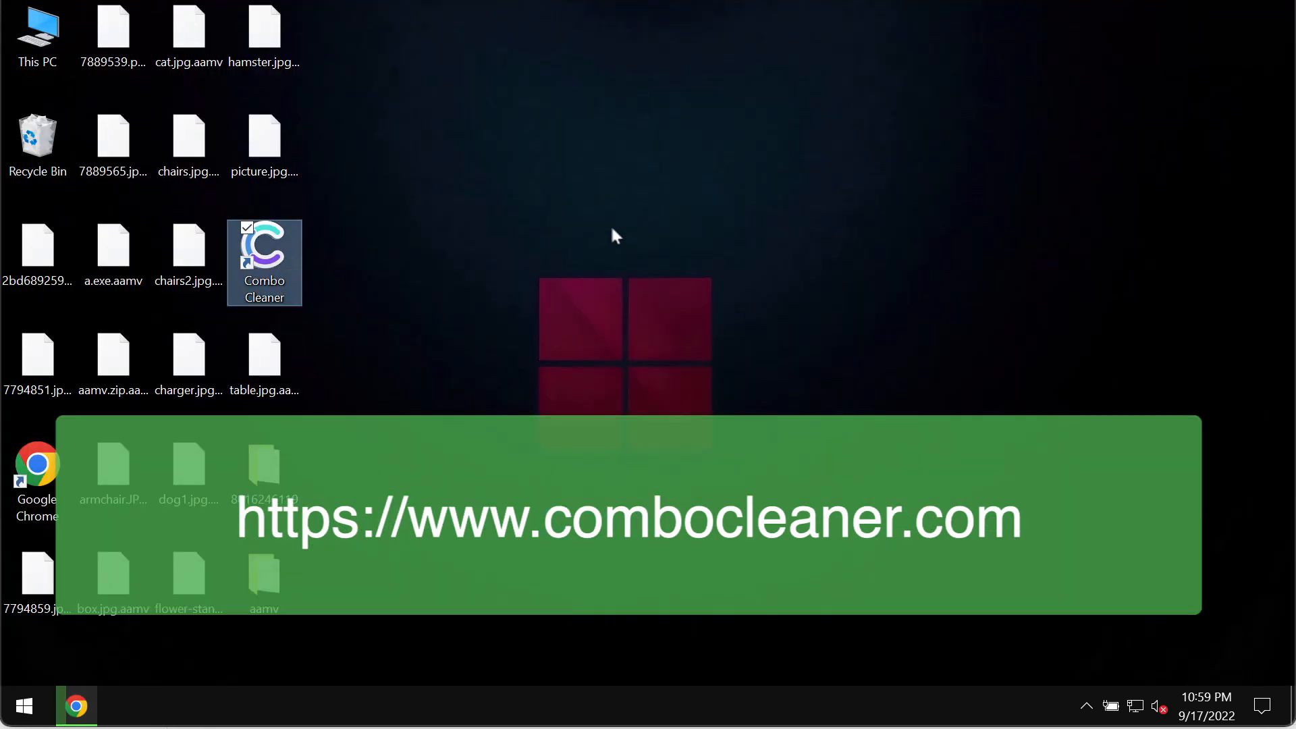
Launch Combo Cleaner, start a Quick Scan and return to its live progress view.
double_click(263, 248)
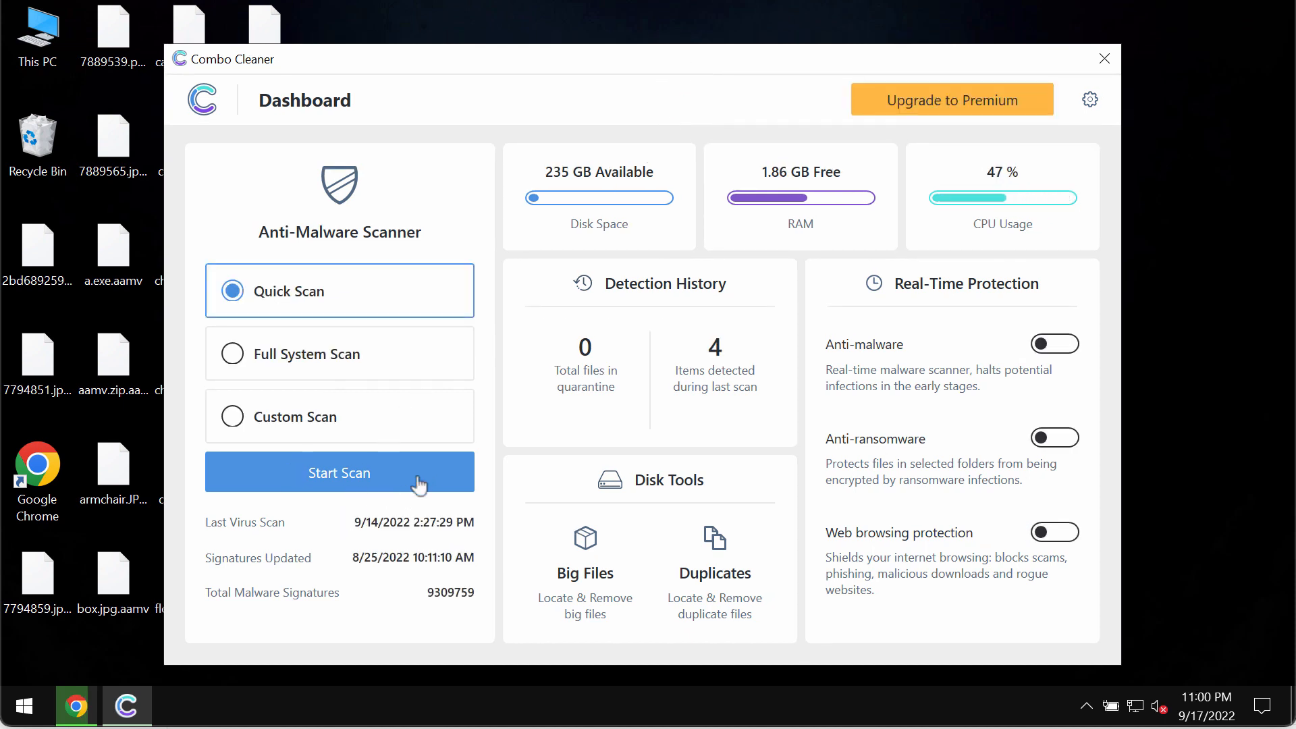
click(339, 473)
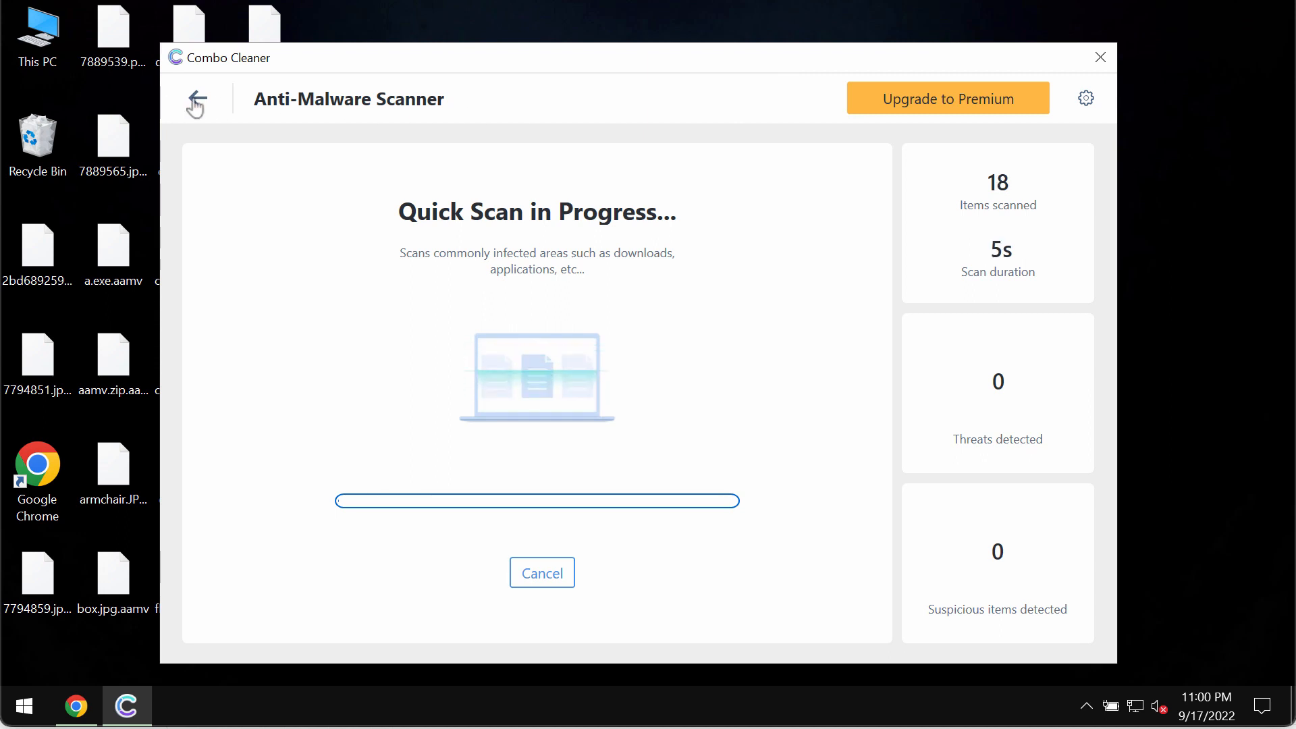
click(198, 102)
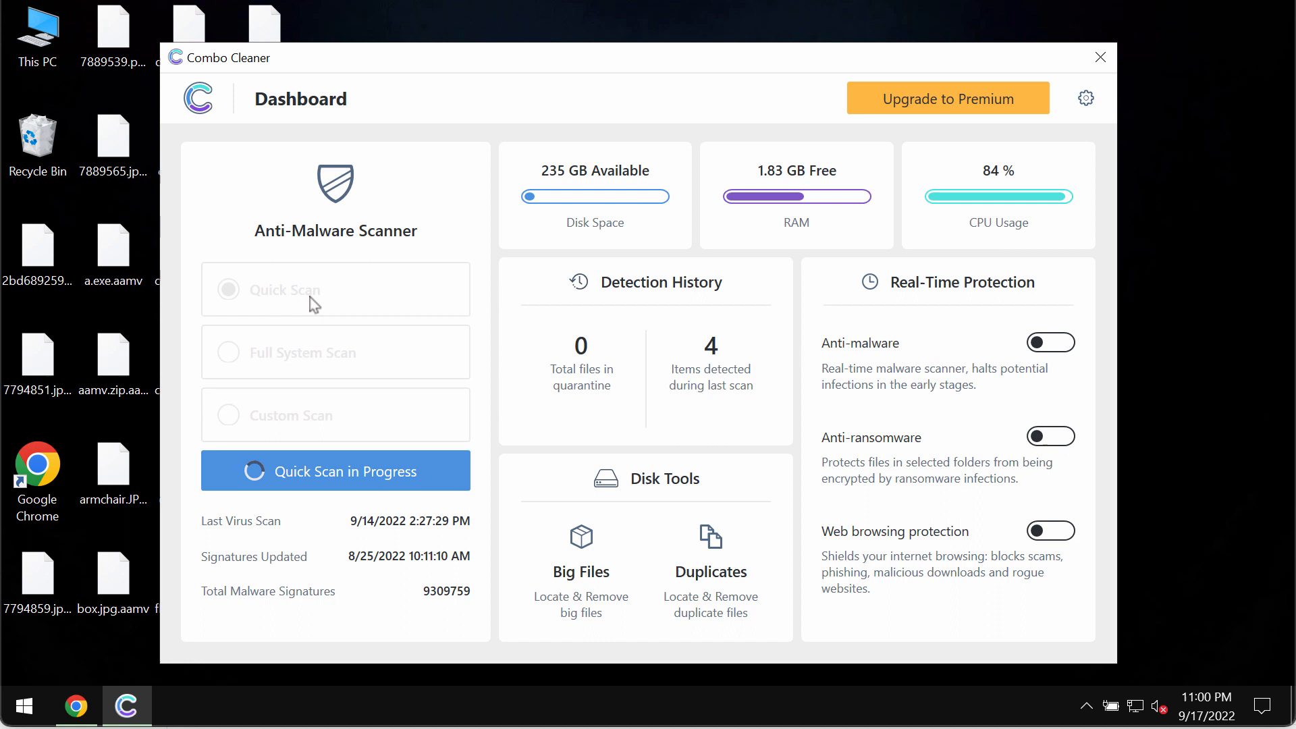
mouse_move(194, 279)
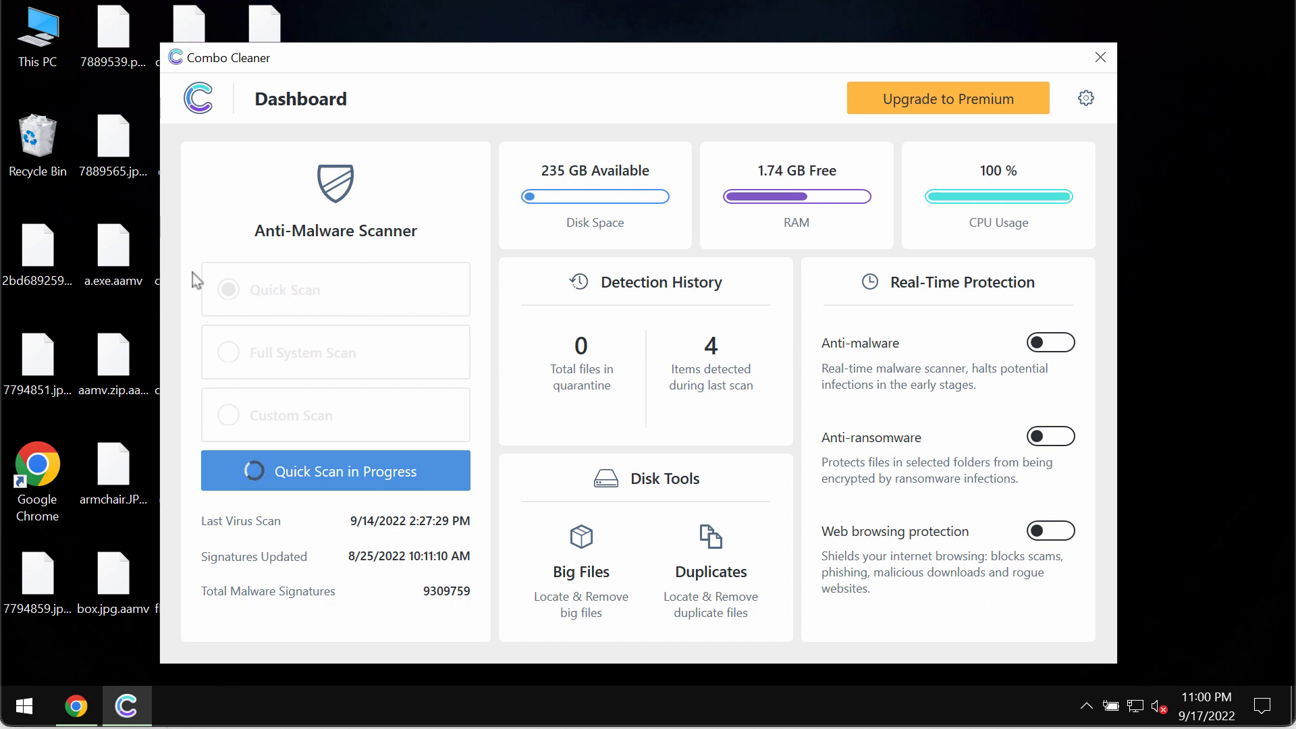
mouse_move(363, 482)
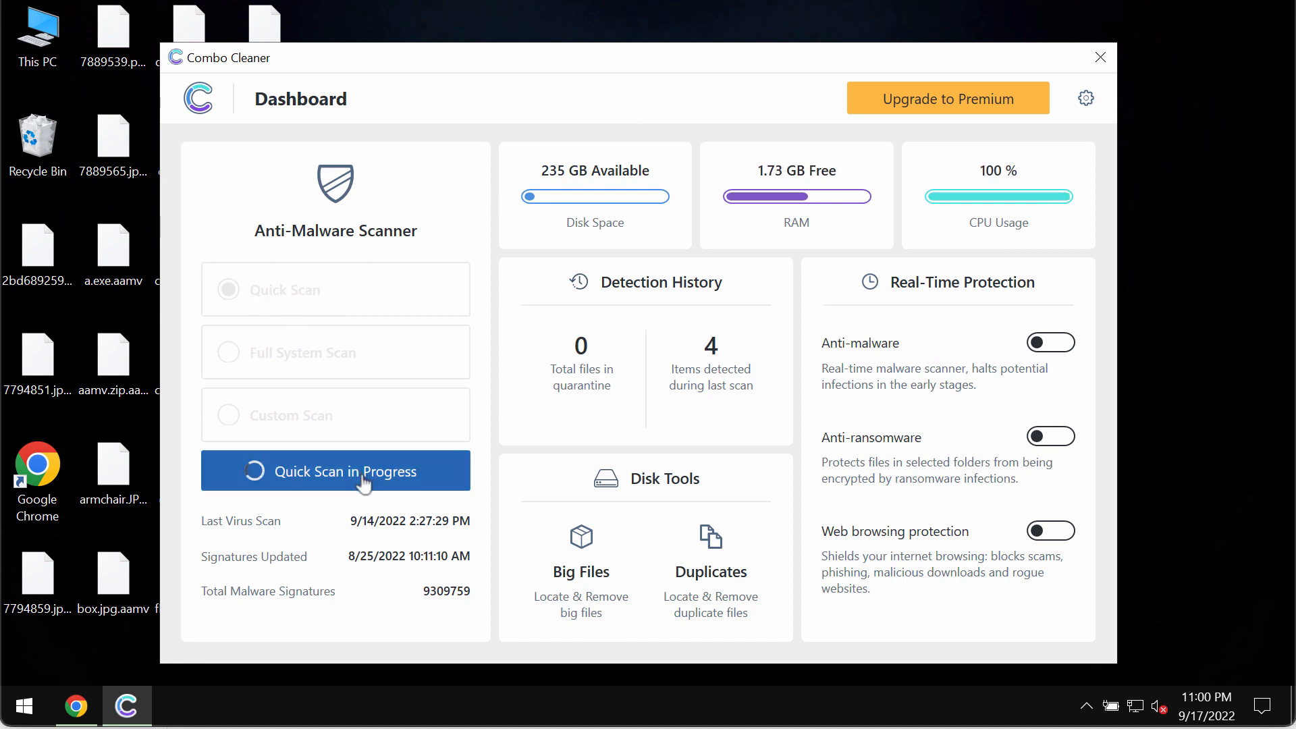
click(335, 472)
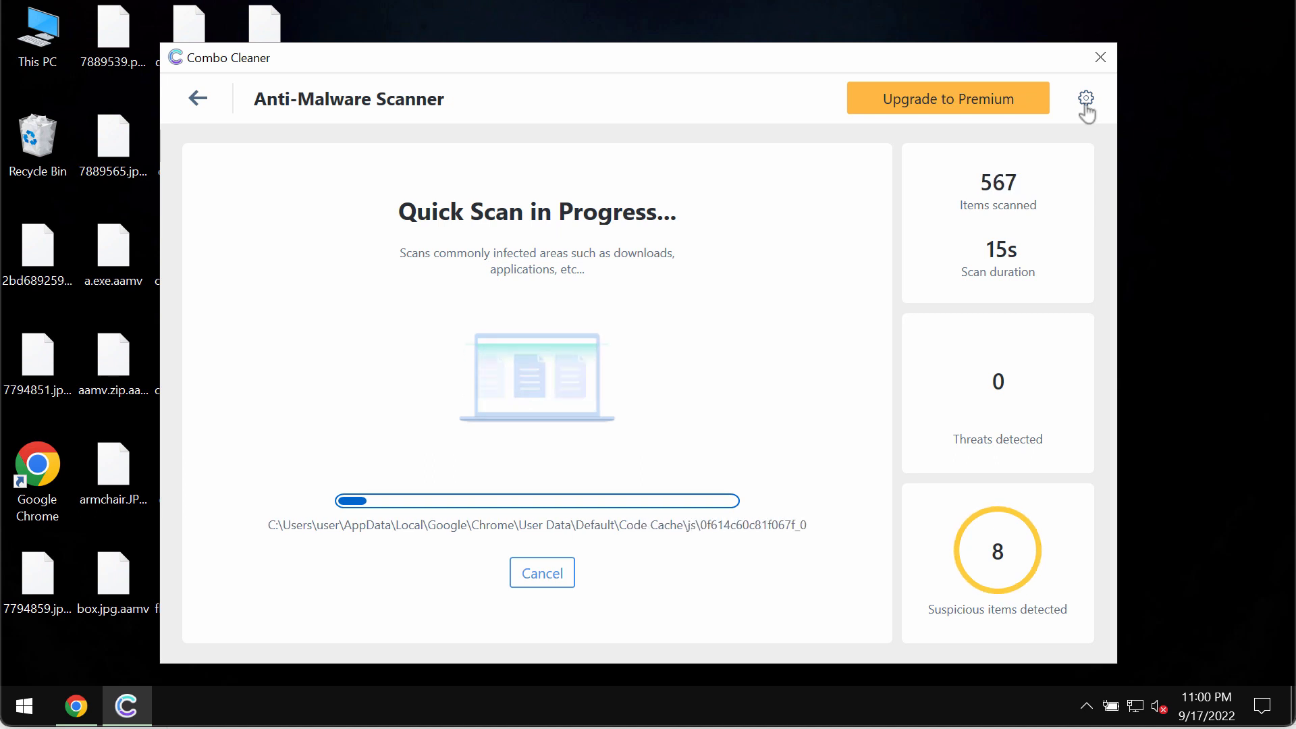
Try Add Folder under Anti-Ransomware settings and dismiss the Feature Not Available notice.
click(1086, 97)
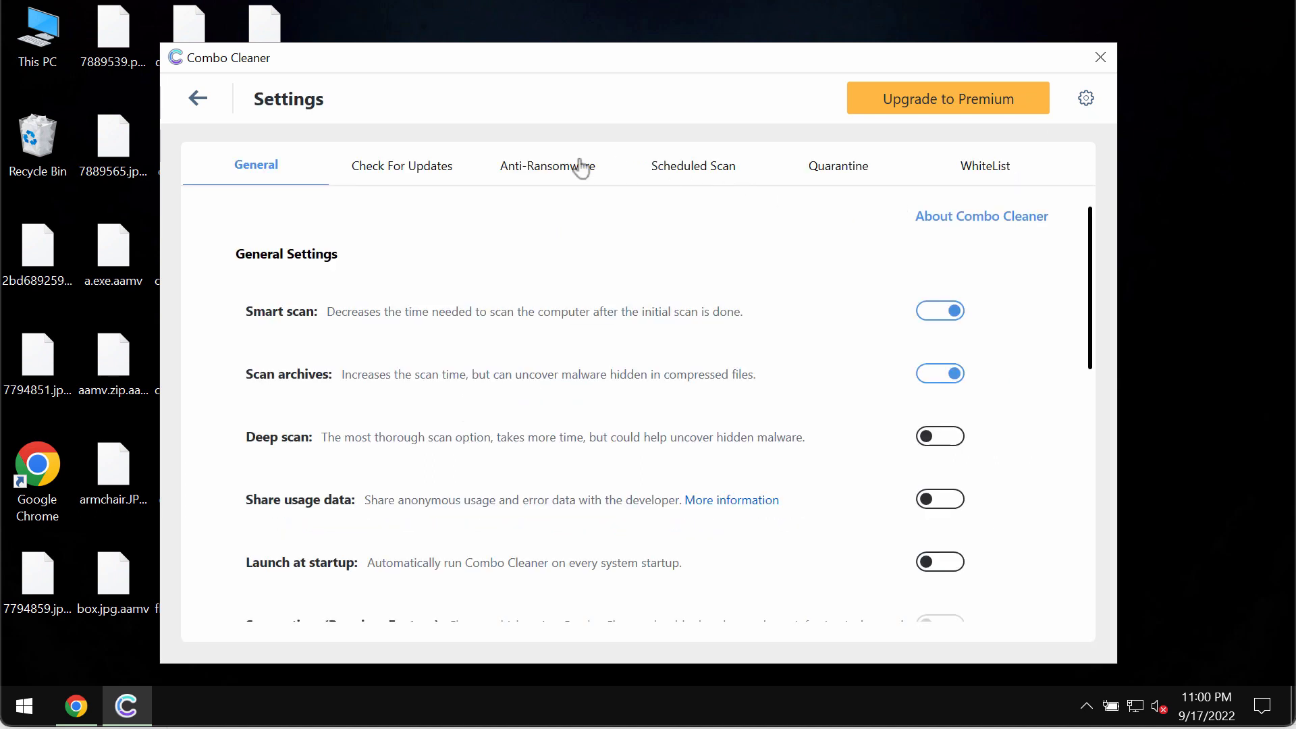
click(546, 164)
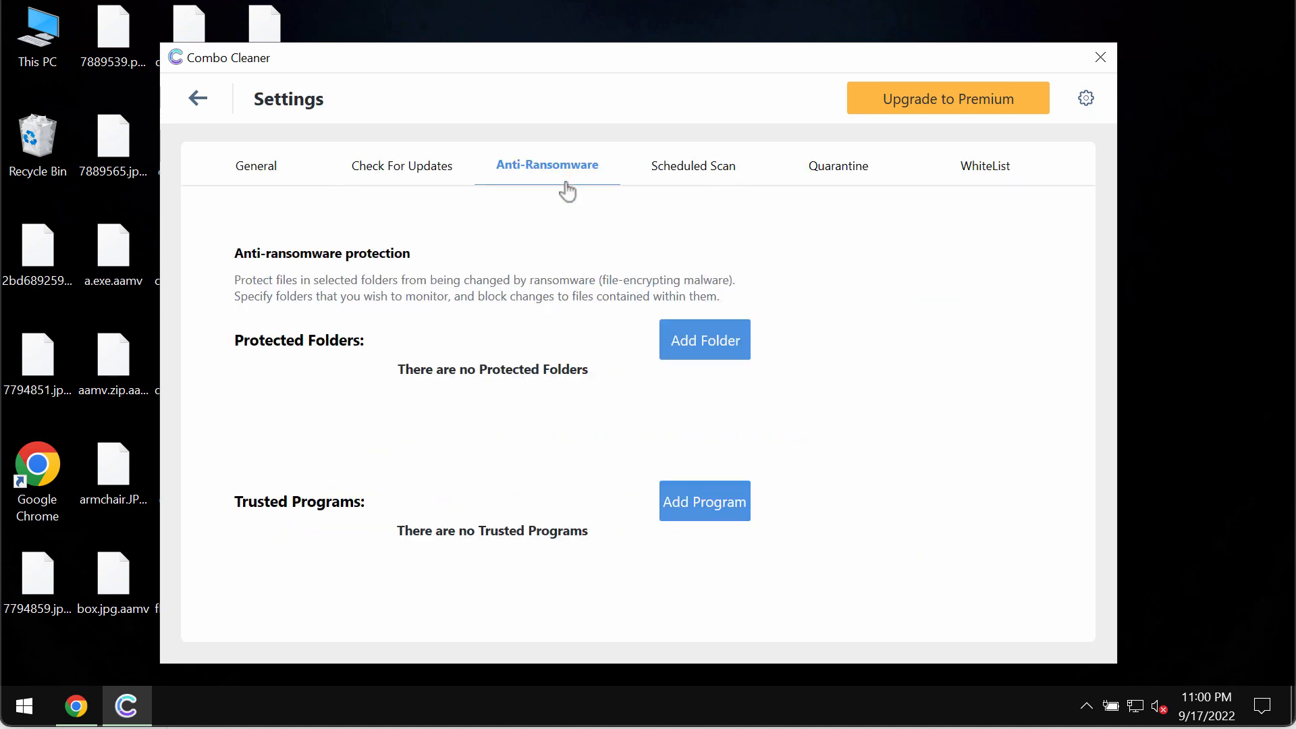
mouse_move(573, 182)
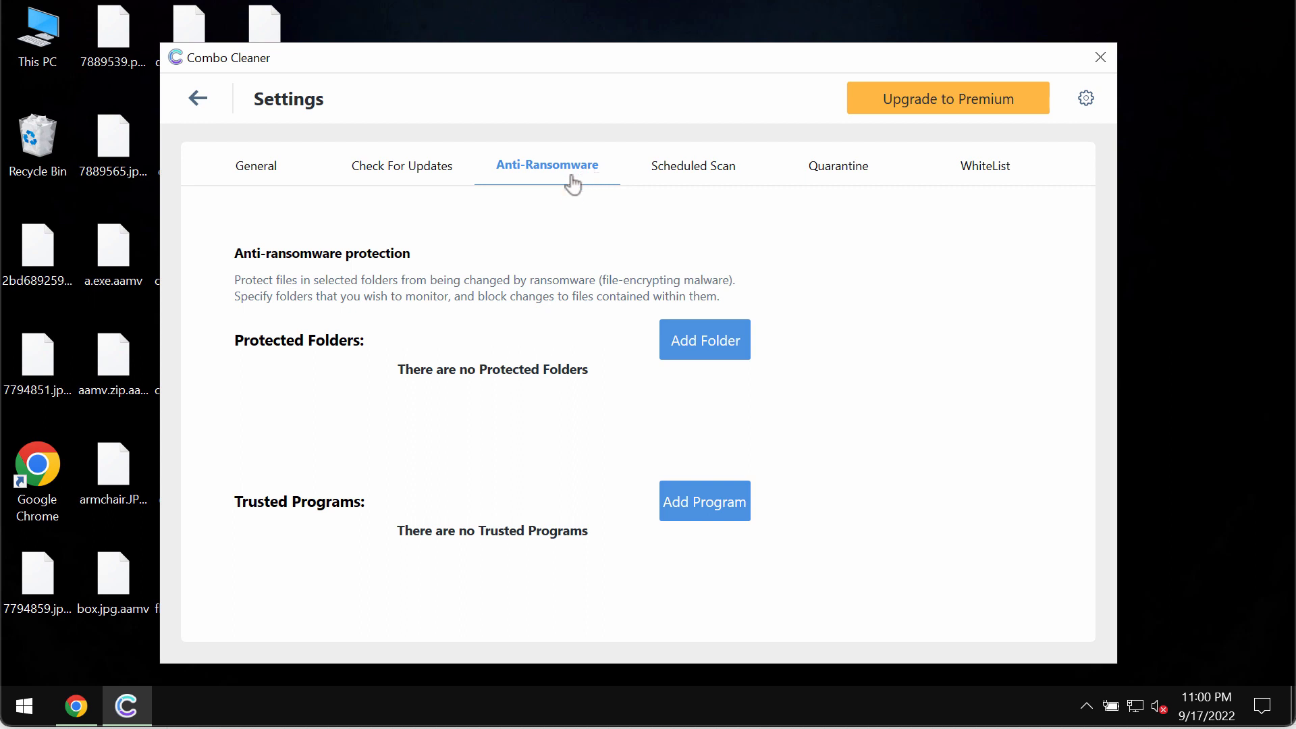
mouse_move(579, 192)
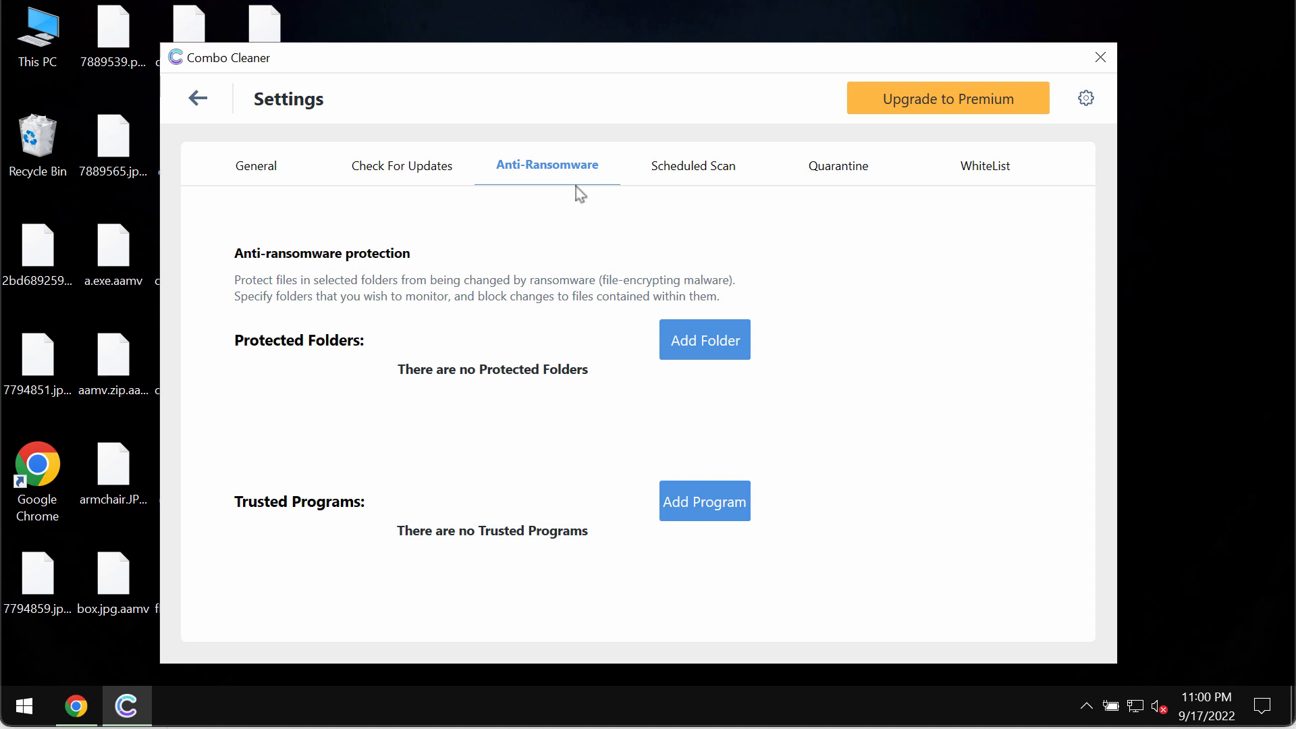
mouse_move(692, 288)
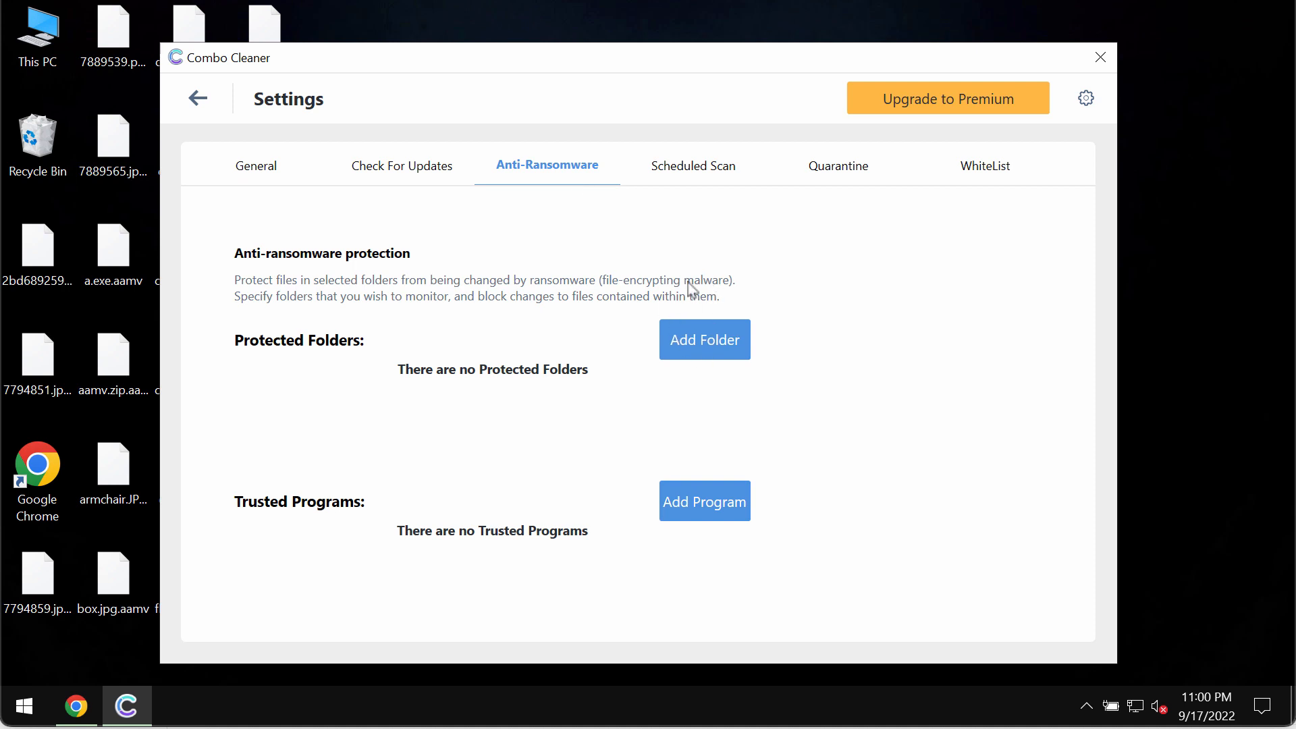
click(703, 339)
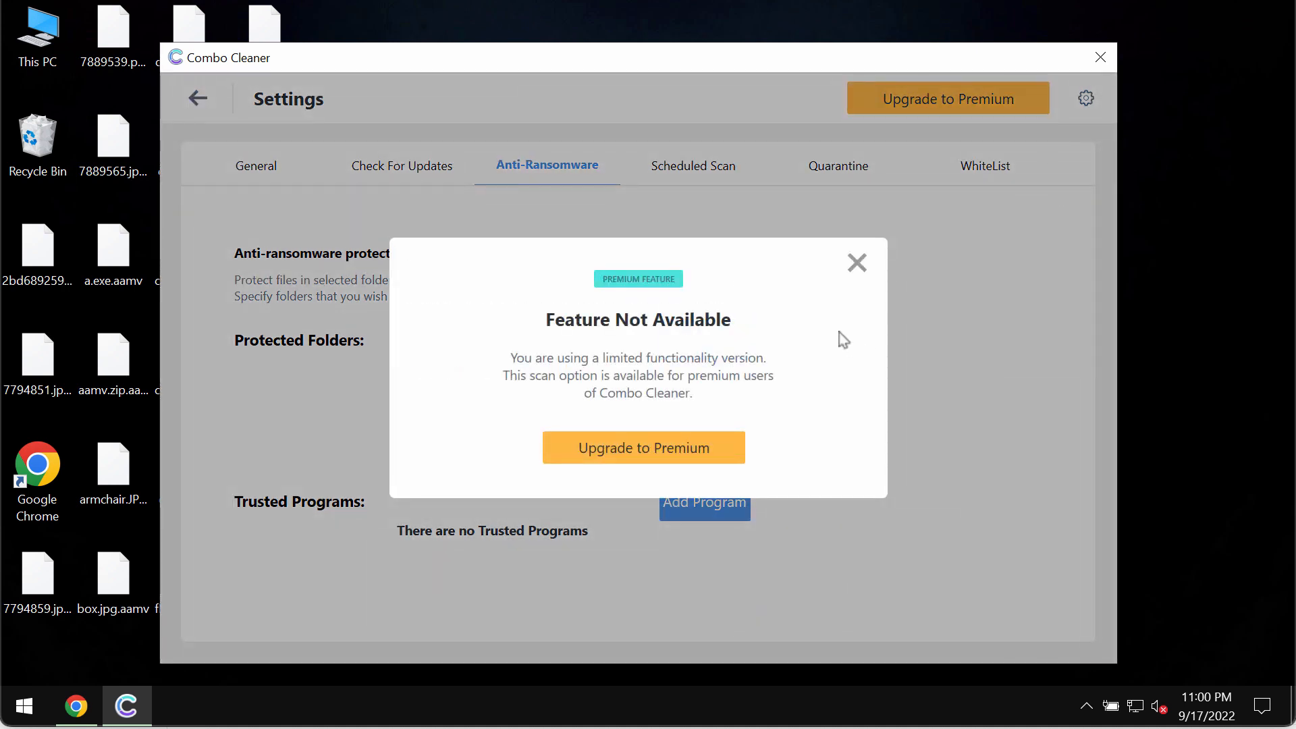
click(857, 263)
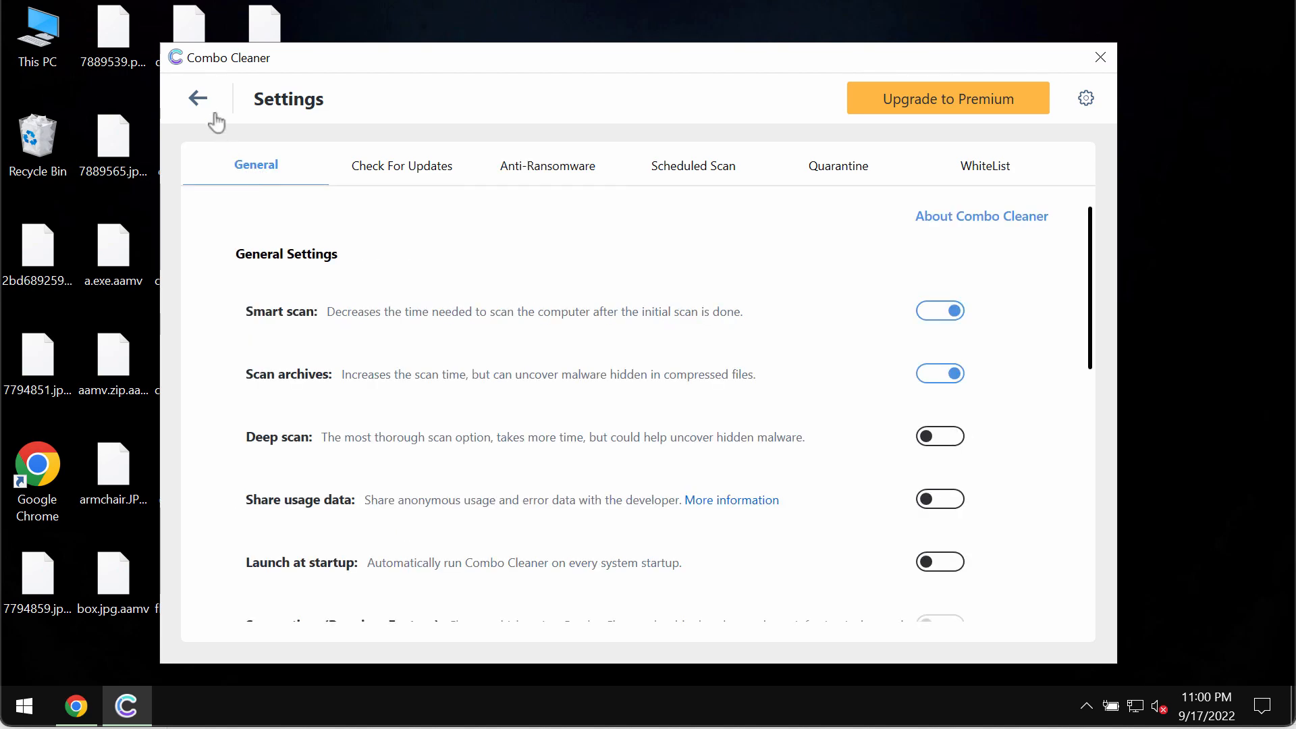
Cancel the running quick scan and confirm, leaving the premium upgrade offer shown.
click(197, 97)
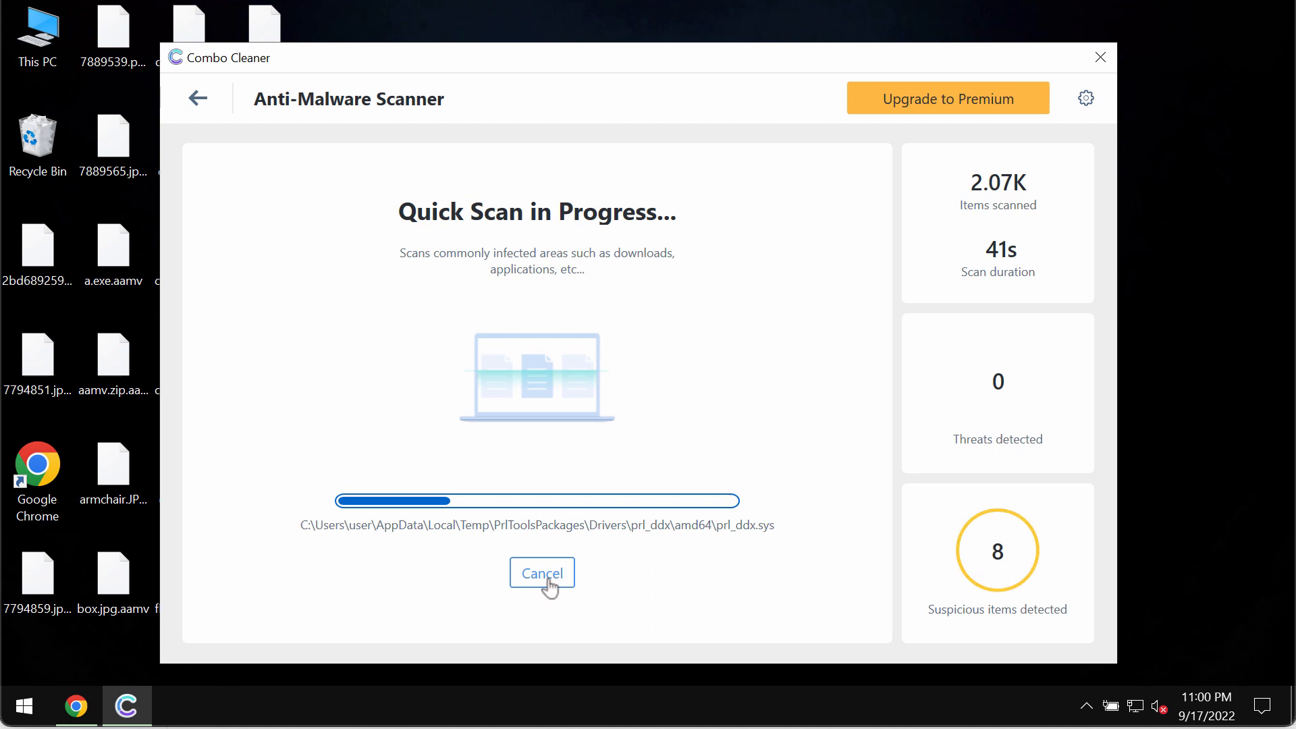
click(542, 572)
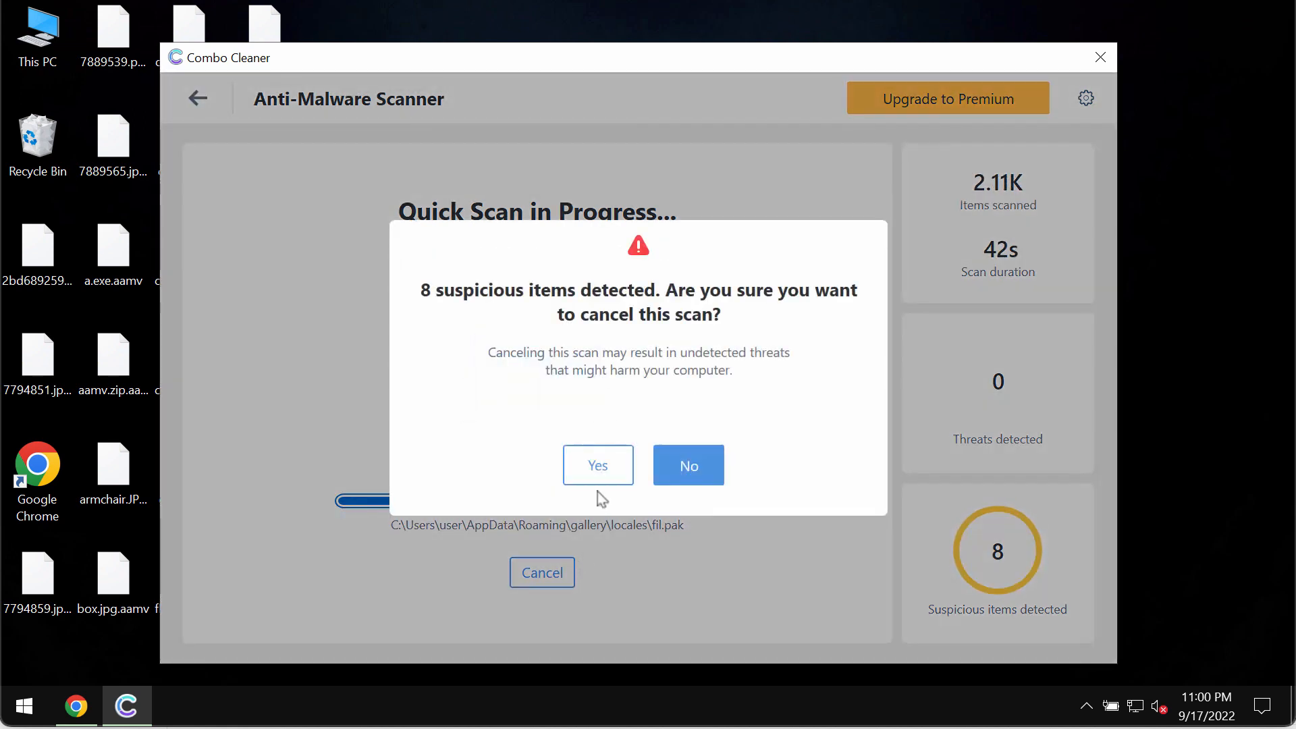
click(597, 465)
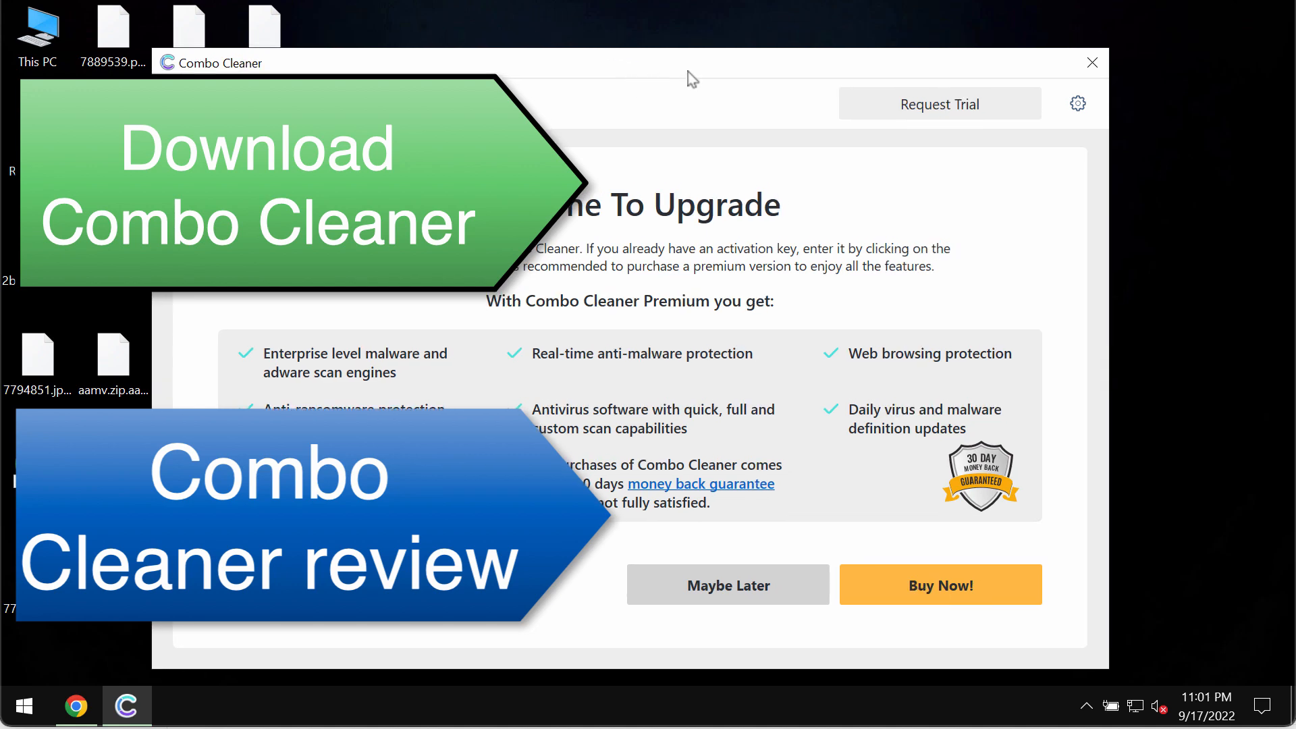
mouse_move(708, 79)
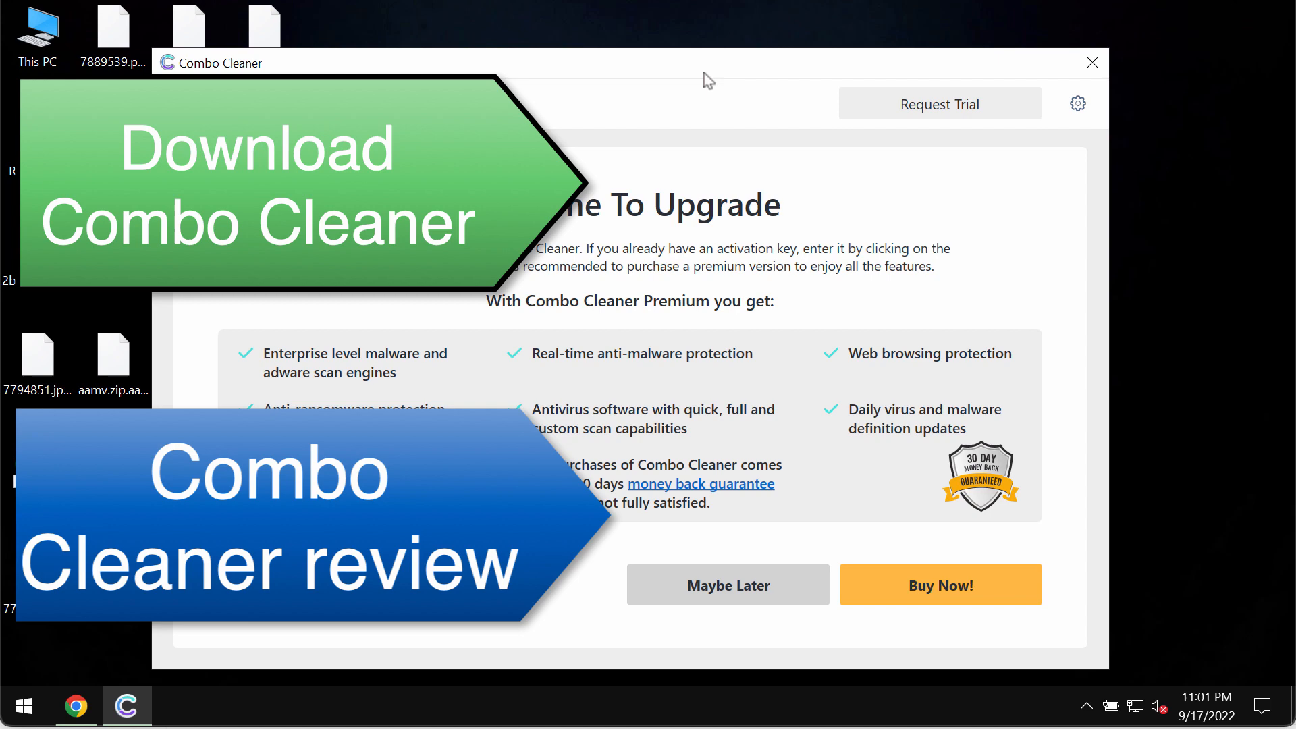
mouse_move(739, 74)
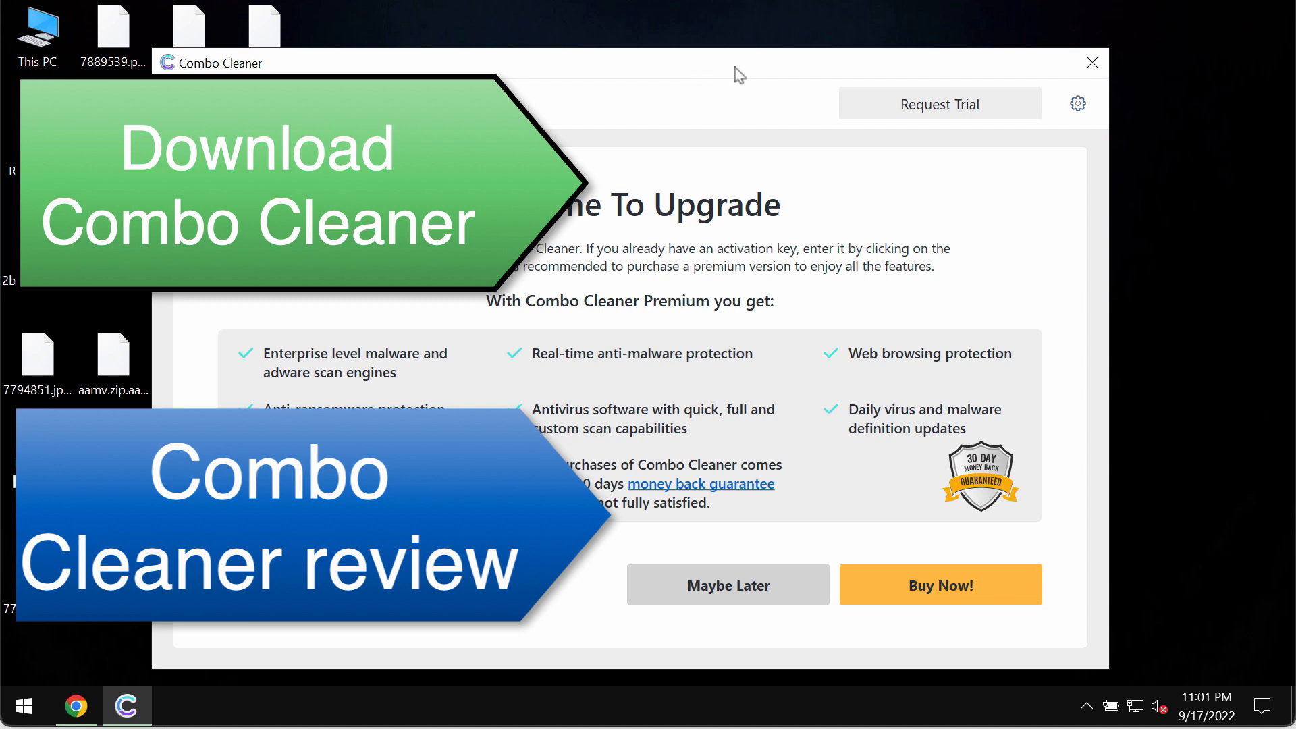